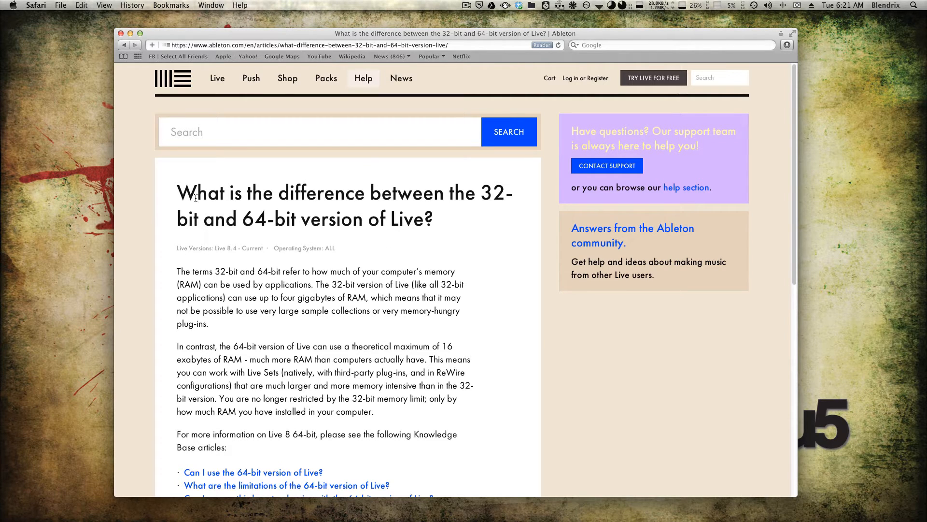
Skim the 32-bit versus 64-bit articles in the browser, then bring Finder's Custom App Icons folder forward.
scroll(down, 3)
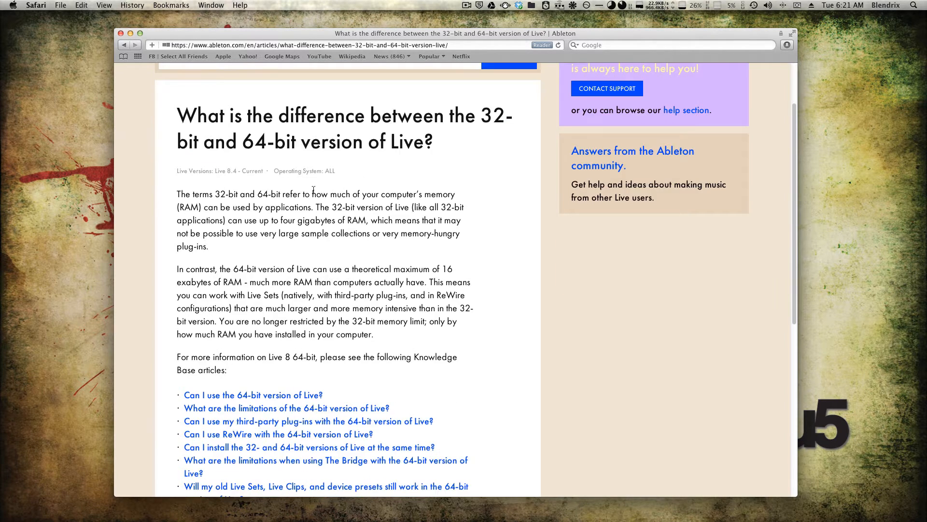
scroll(down, 3)
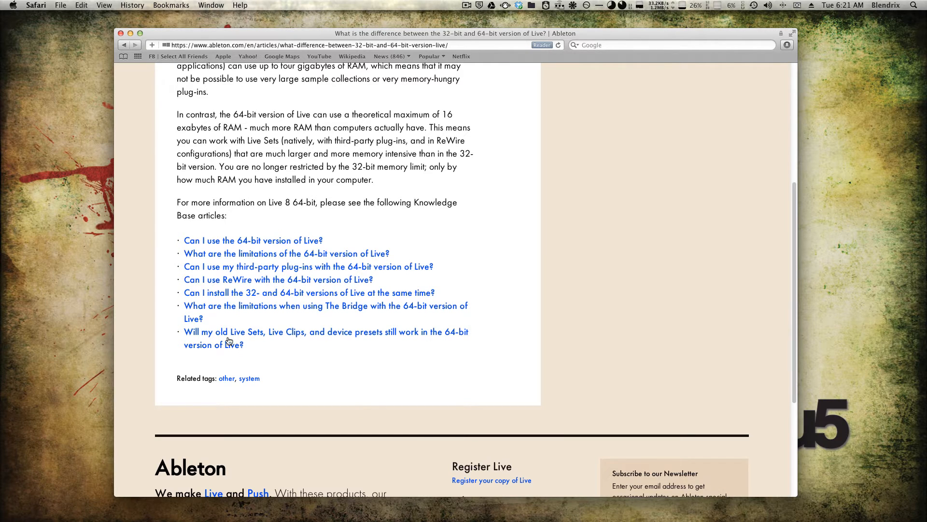
mouse_move(270, 297)
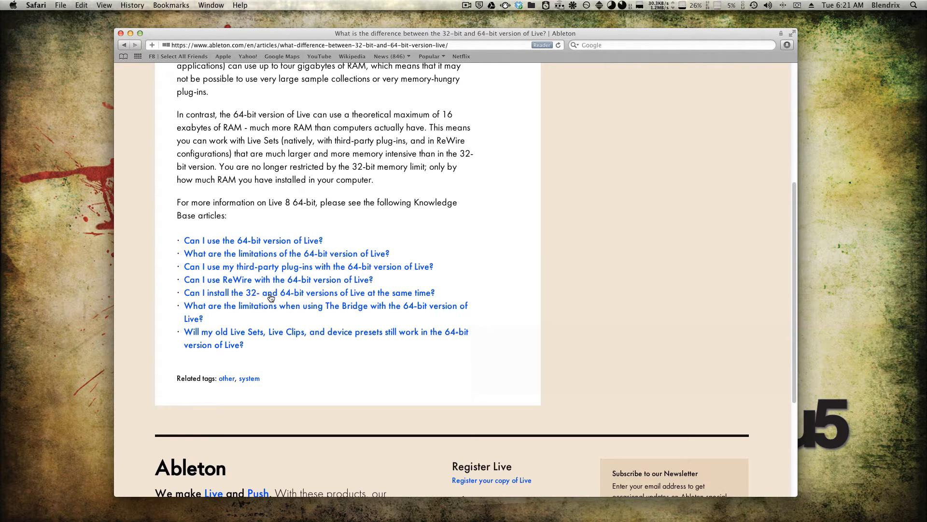
mouse_move(357, 297)
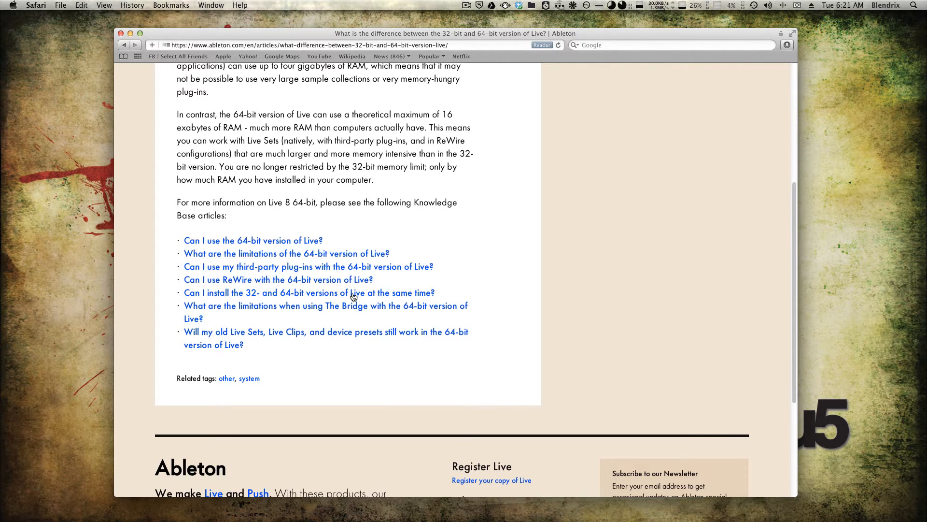
click(309, 292)
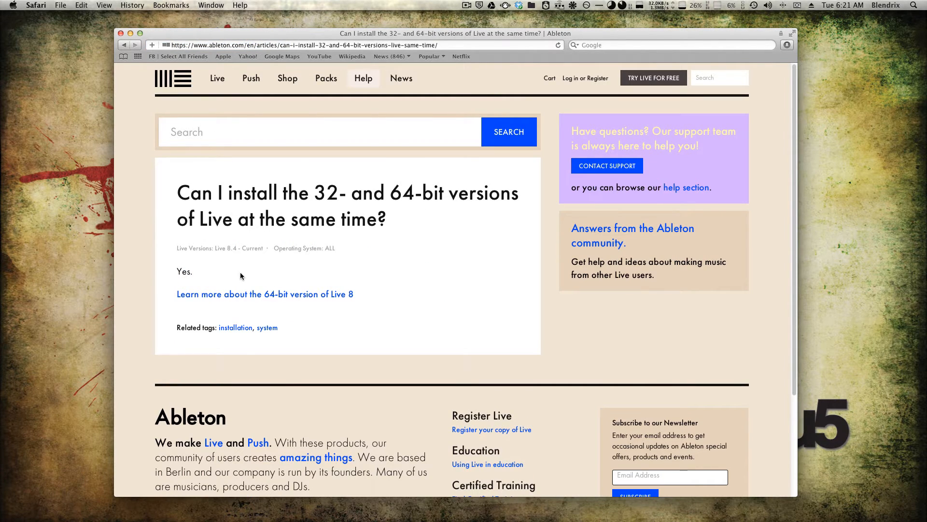
mouse_move(237, 298)
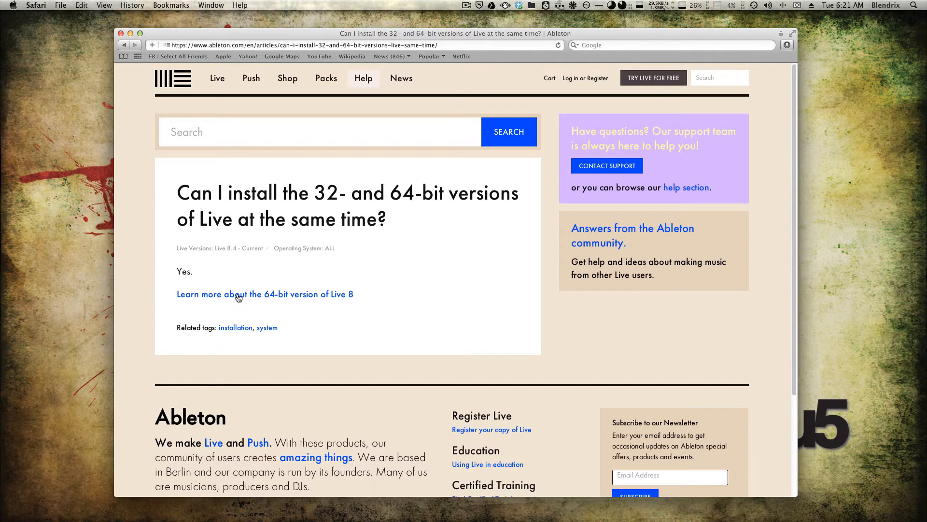
click(265, 294)
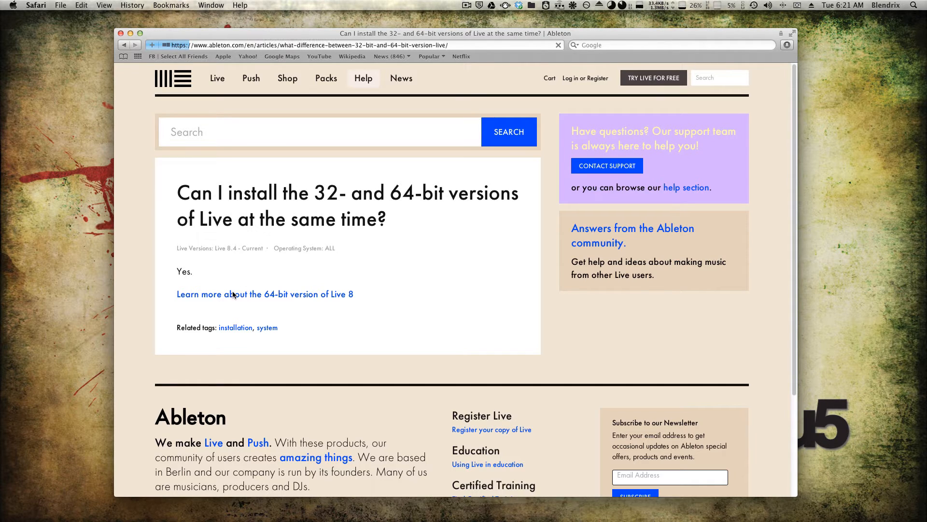
click(264, 293)
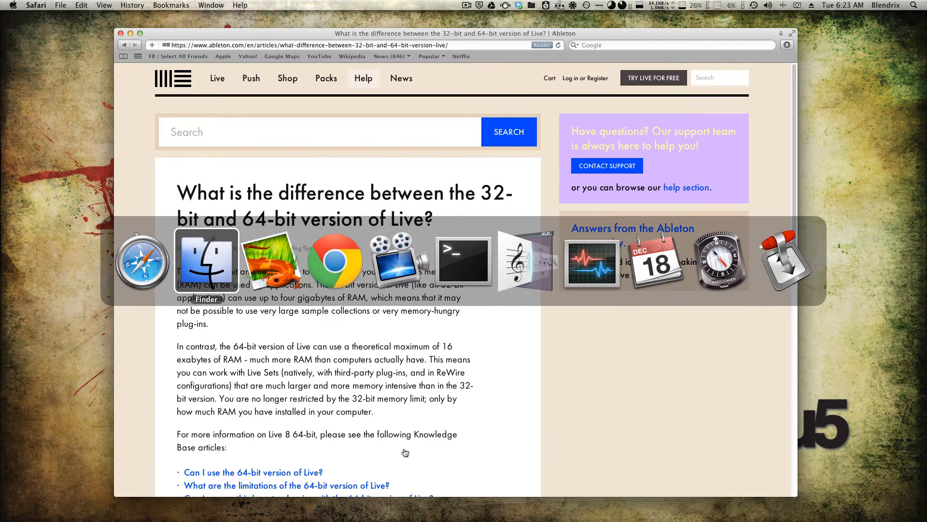
click(207, 260)
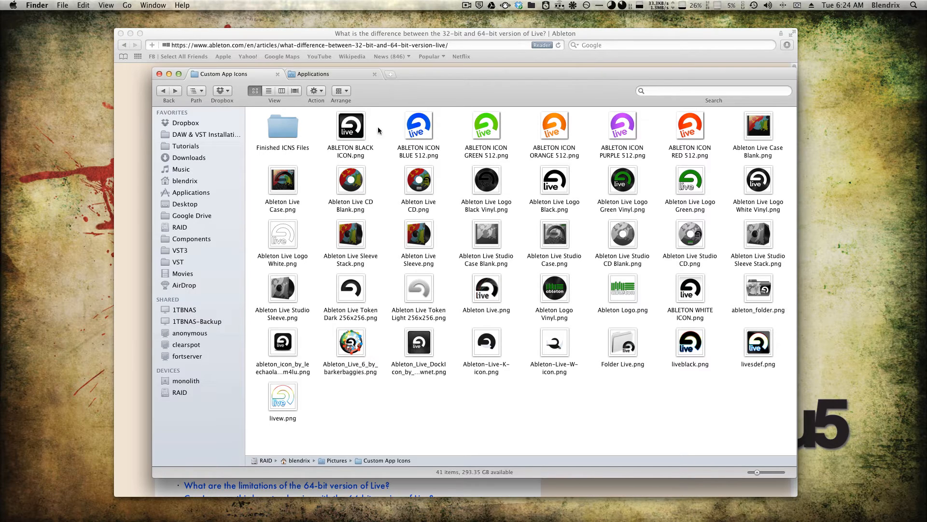
mouse_move(464, 275)
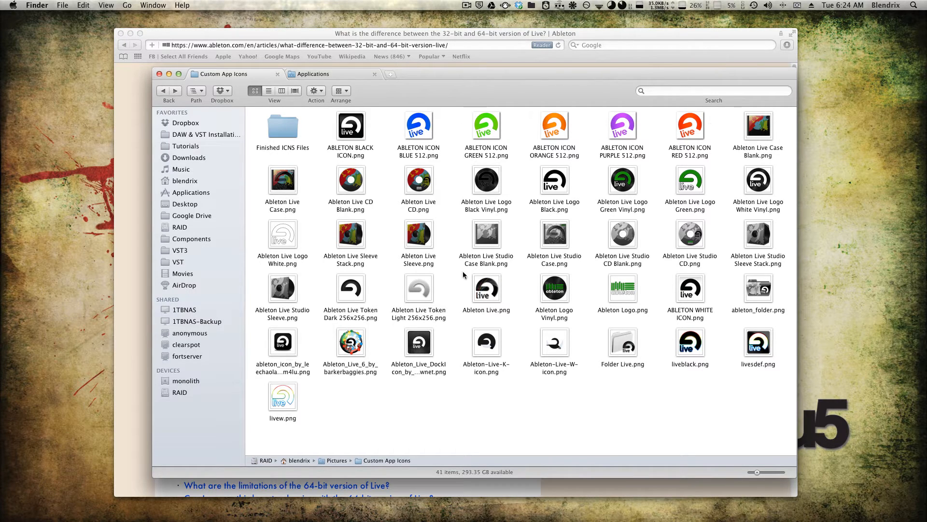
mouse_move(712, 328)
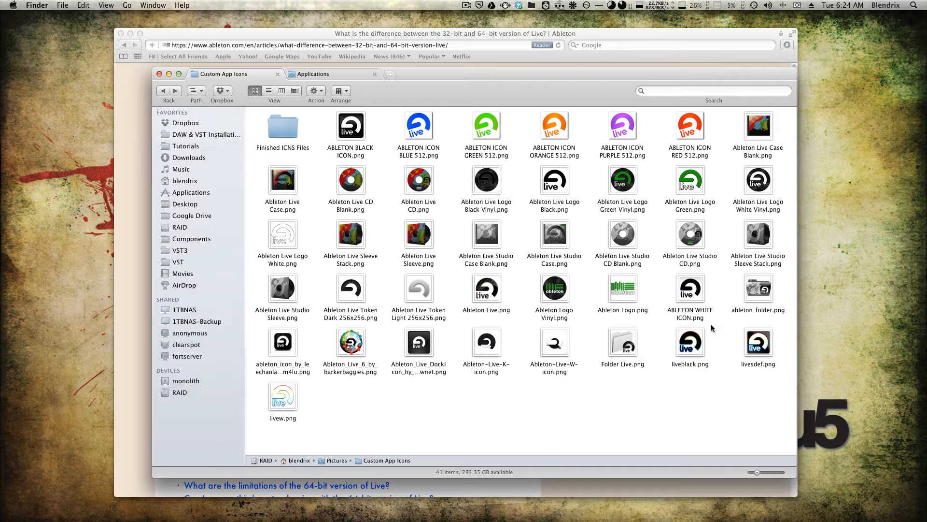
mouse_move(641, 349)
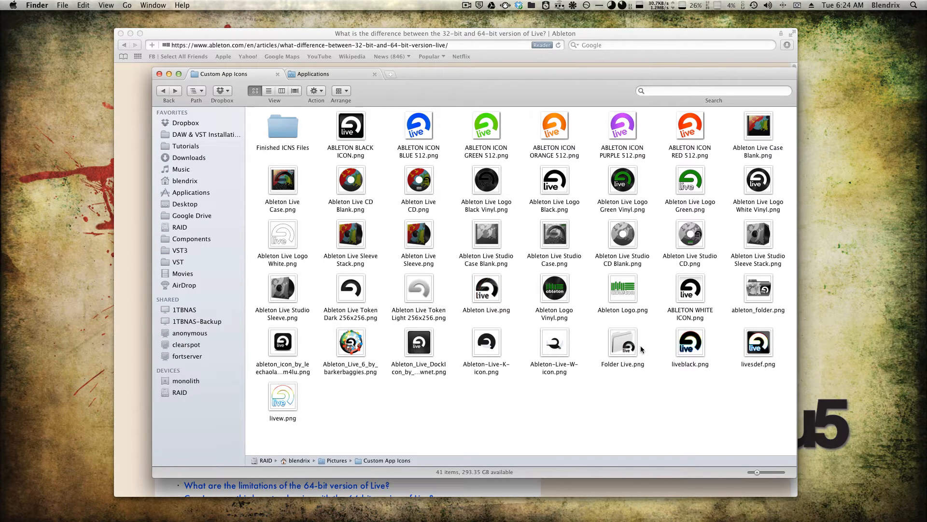
mouse_move(618, 341)
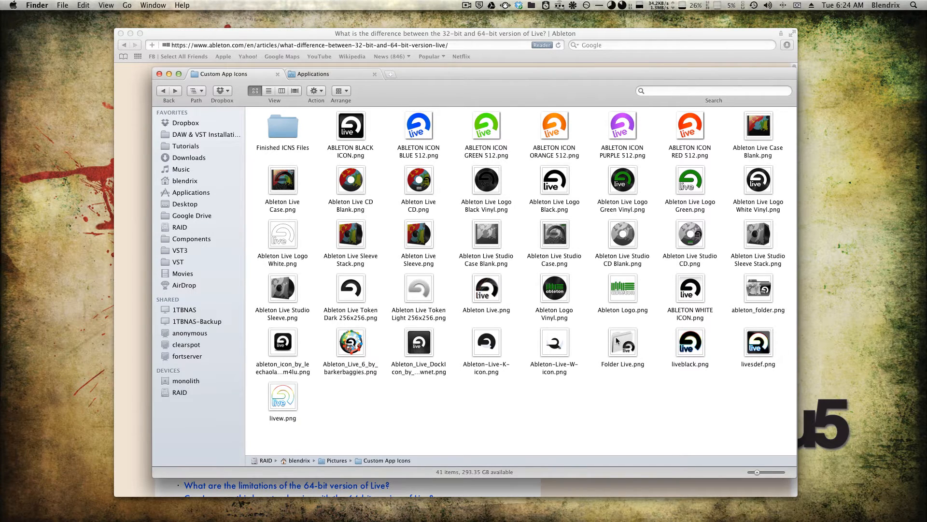
mouse_move(625, 345)
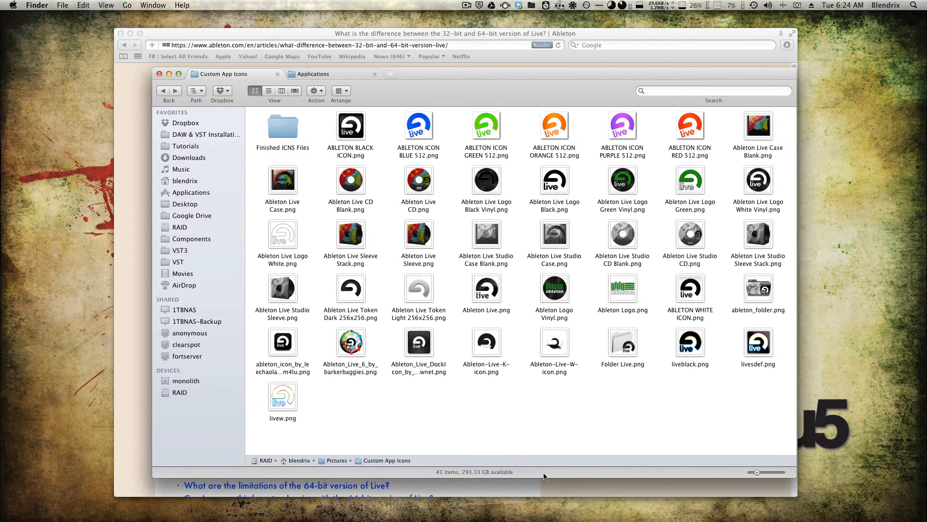
mouse_move(547, 436)
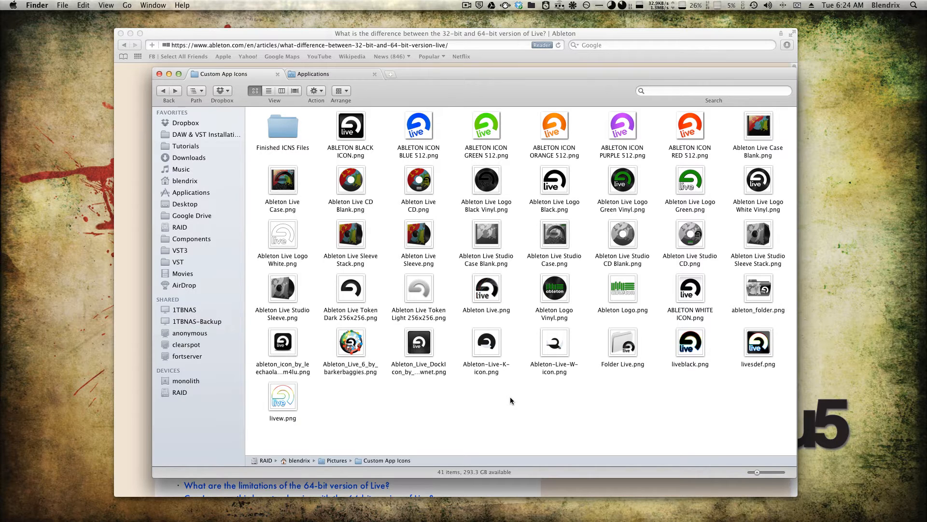
mouse_move(622, 331)
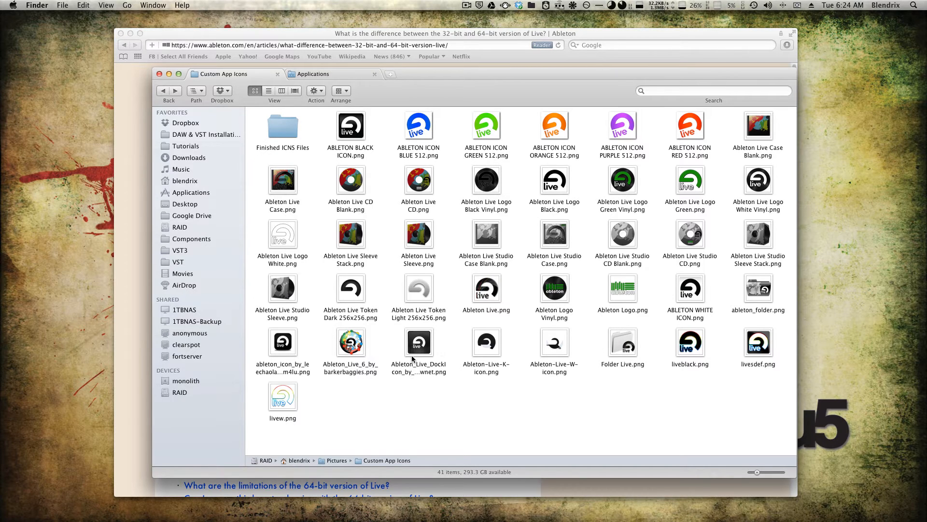
mouse_move(409, 502)
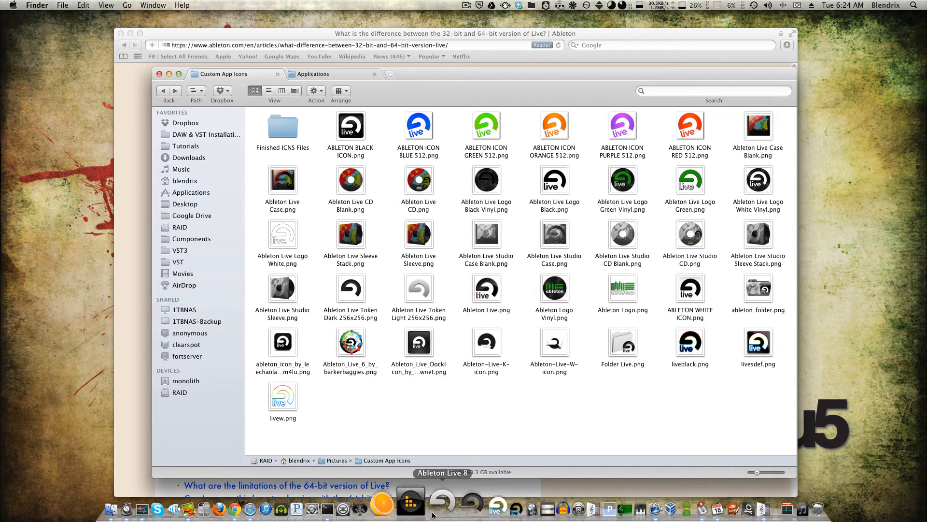
mouse_move(421, 499)
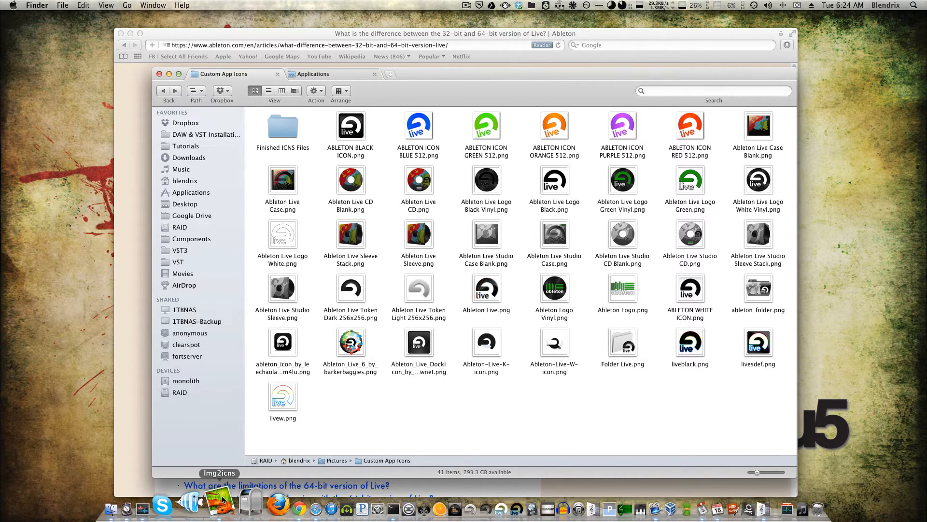
Launch Img2icns and select all Ableton logo images in Custom App Icons except the Finished ICNS Files folder.
click(219, 501)
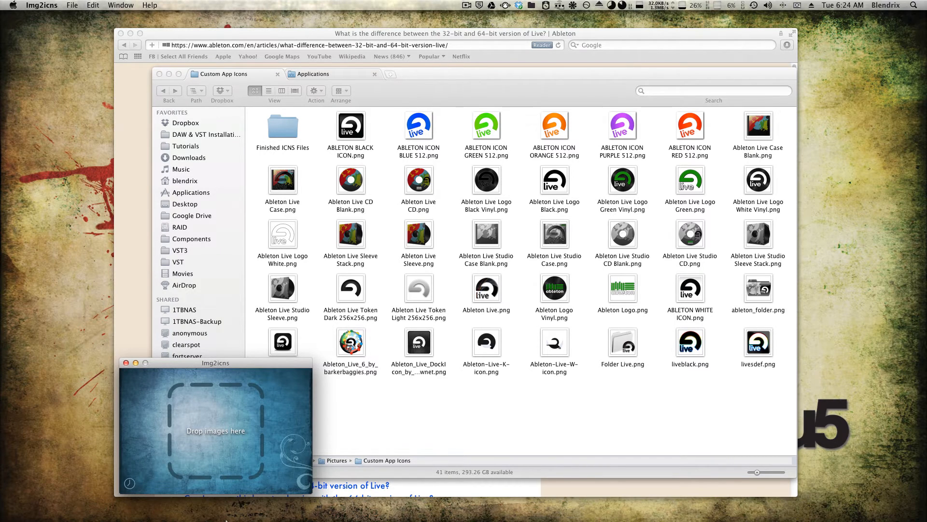
mouse_move(223, 520)
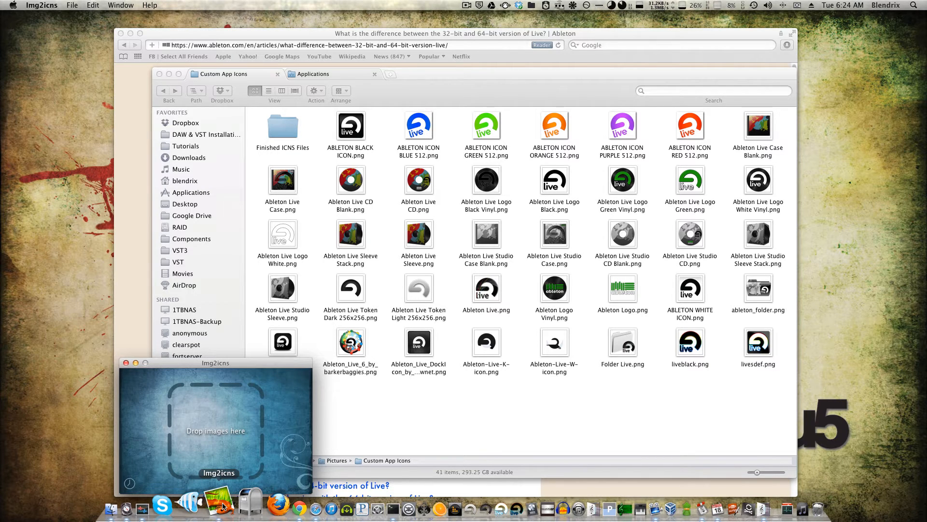
click(422, 433)
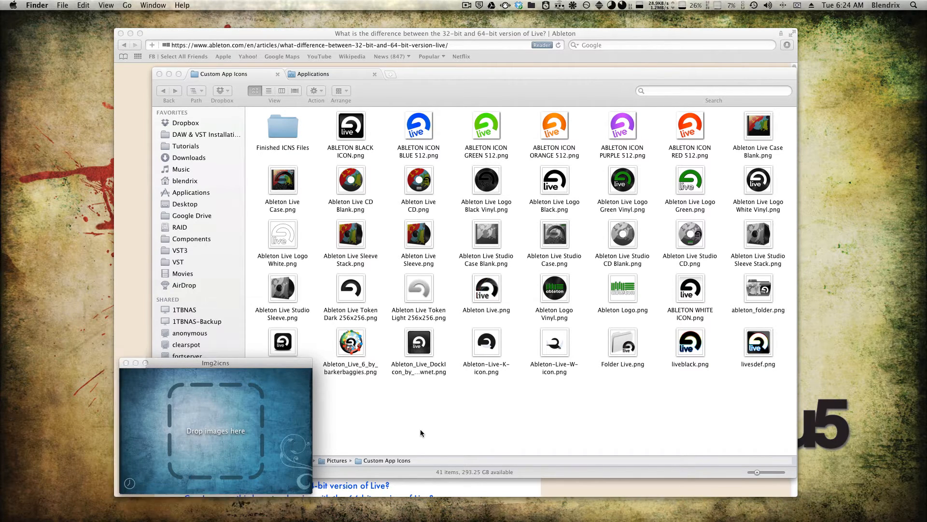
key(cmd+a)
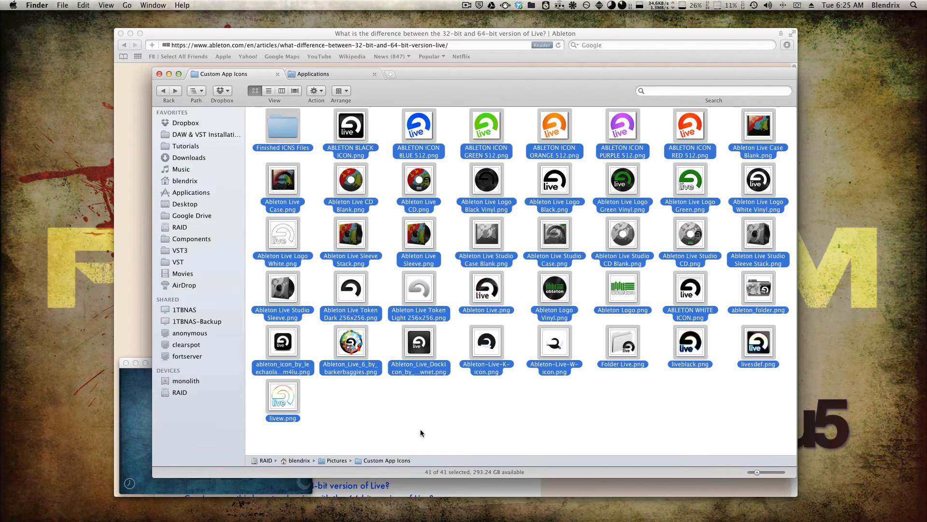
click(283, 125)
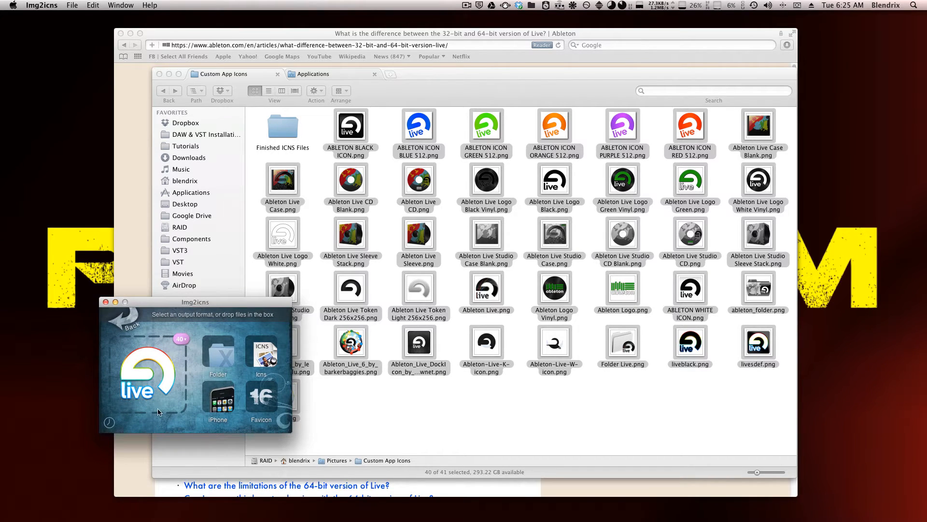
mouse_move(260, 319)
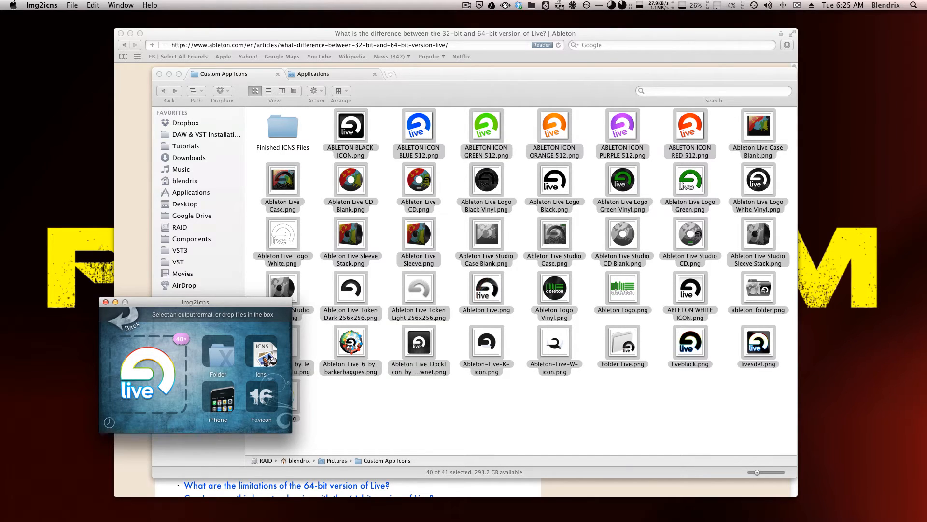
mouse_move(263, 354)
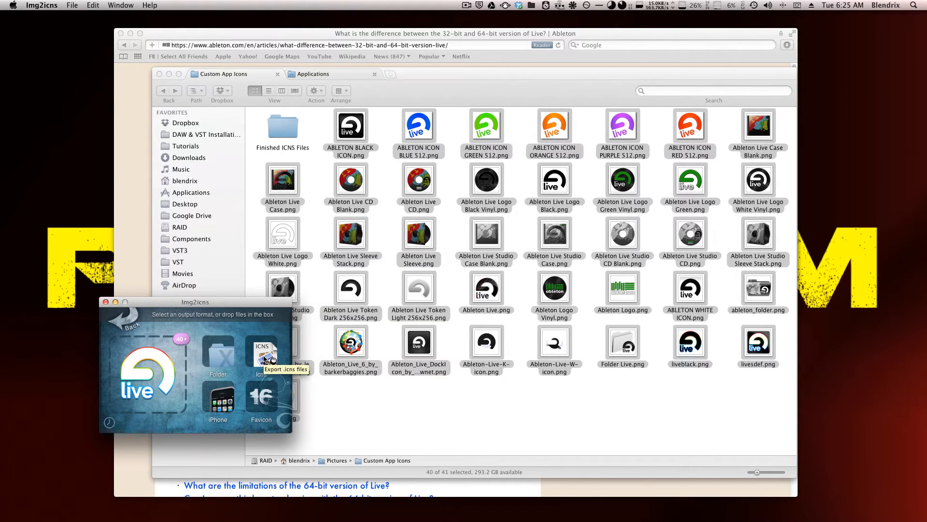
Export the loaded logos as ICNS files into the Finished ICNS Files folder inside Custom App Icons.
click(261, 354)
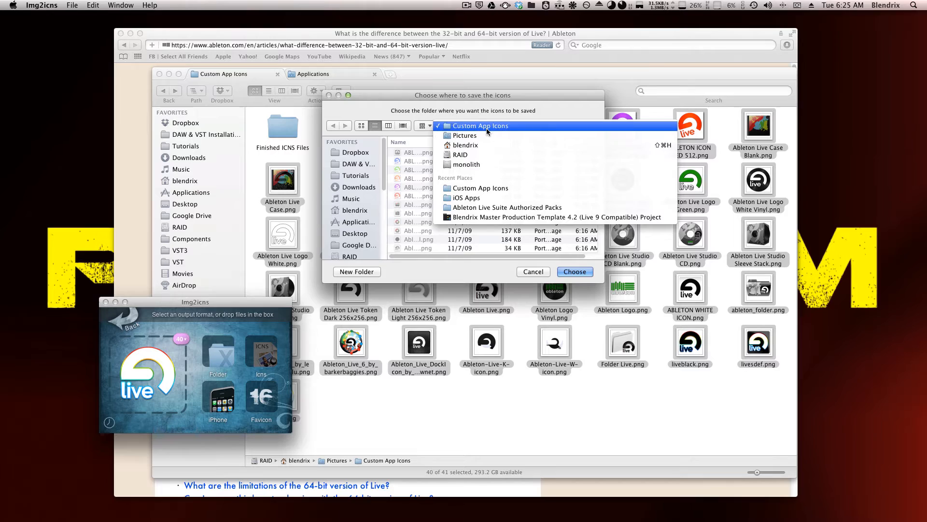
click(480, 125)
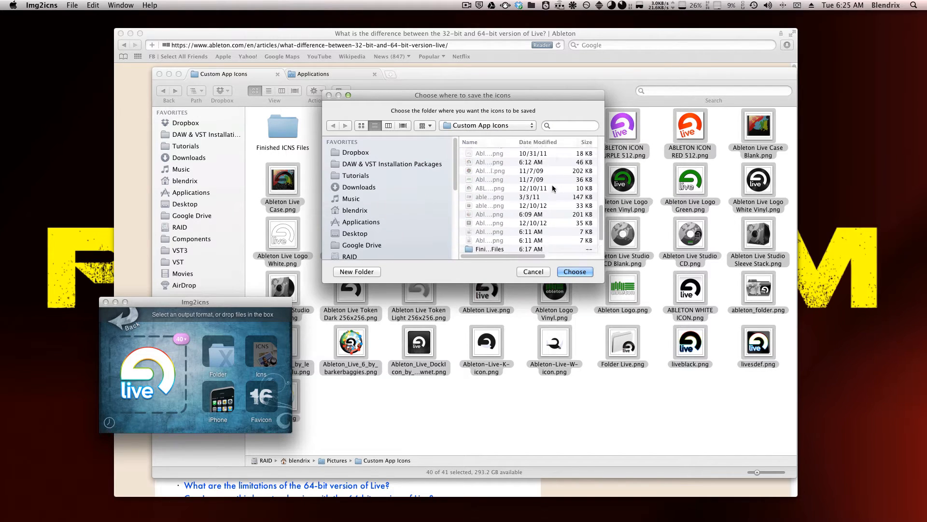
scroll(down, 3)
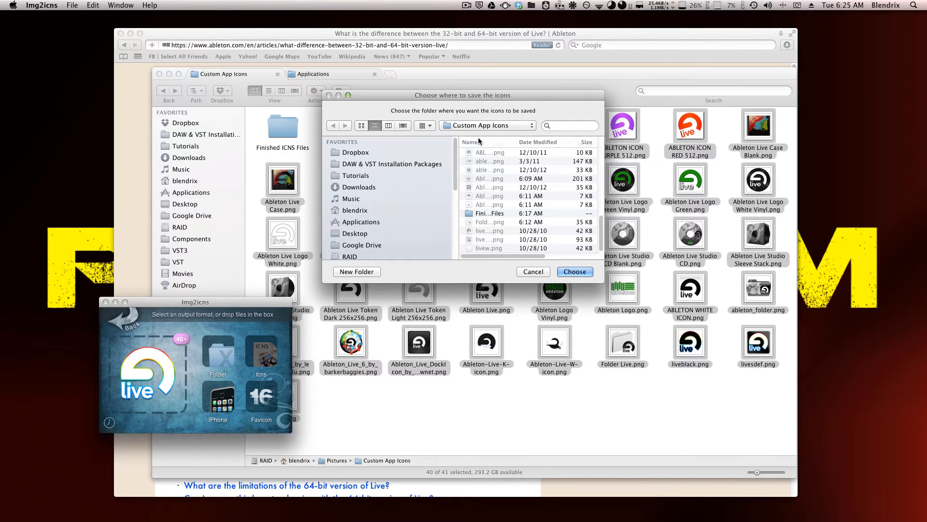
mouse_move(513, 222)
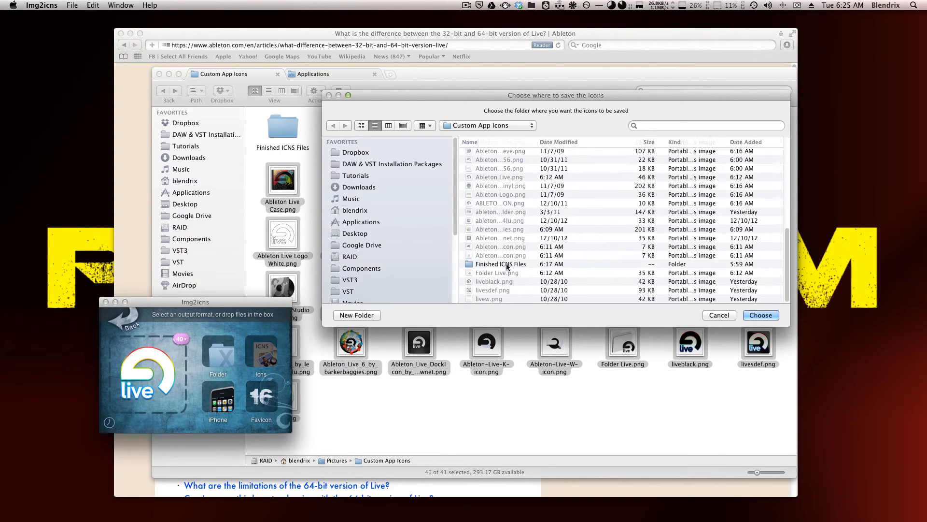
double_click(501, 263)
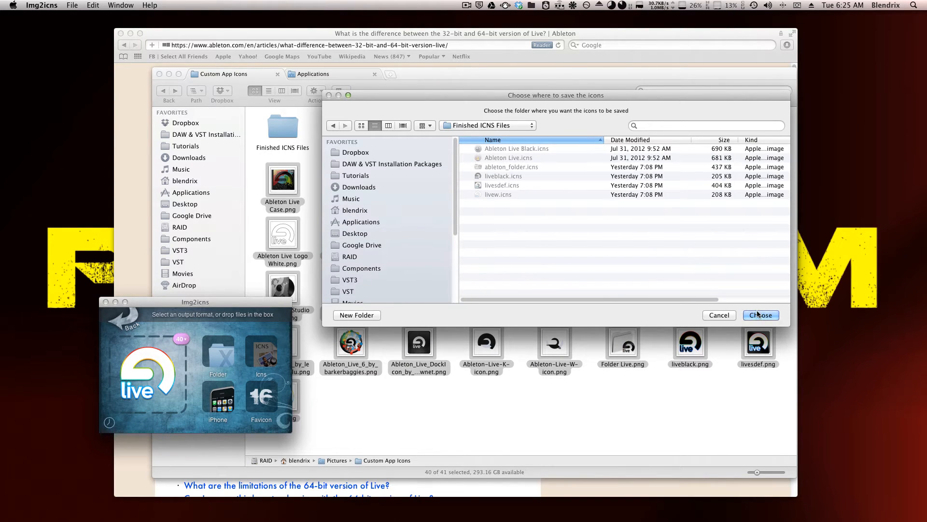
click(760, 315)
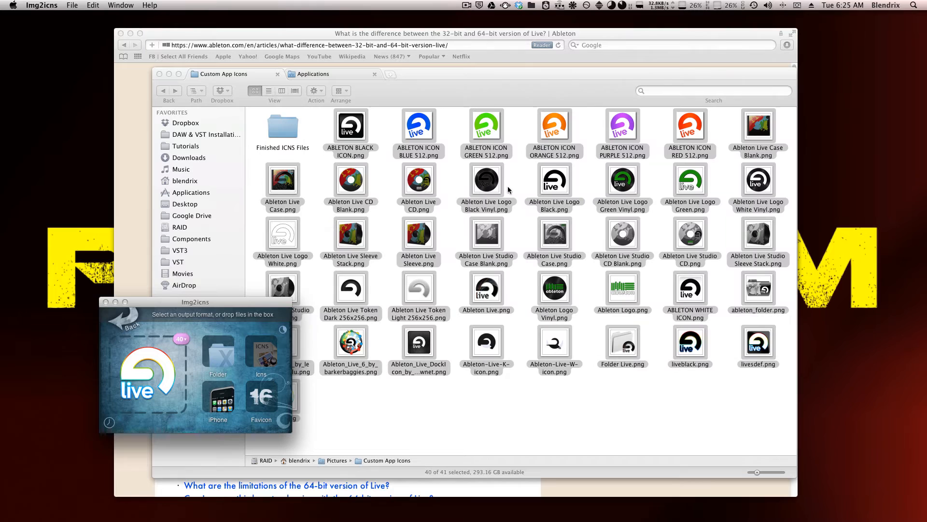
mouse_move(252, 301)
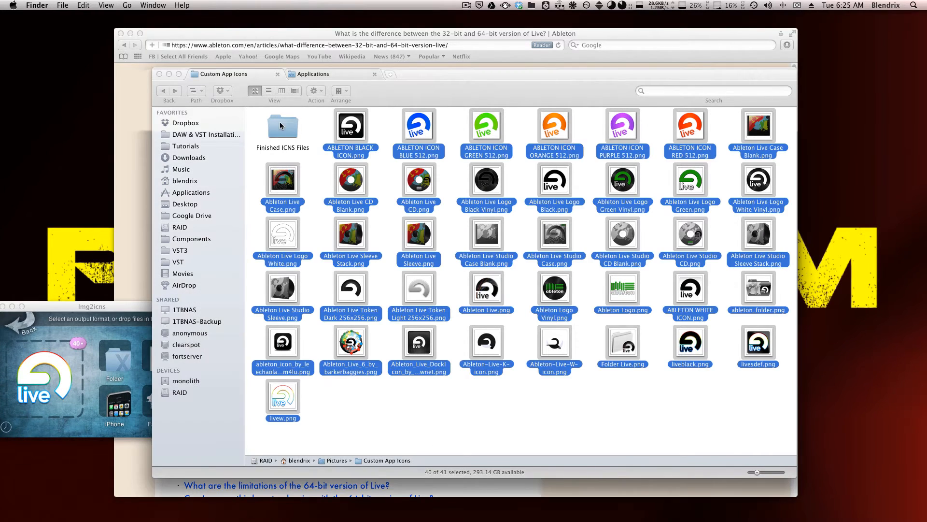
Check the converted icons in Finished ICNS Files, then reveal Ableton Live 8 in Applications from the Dock.
double_click(282, 126)
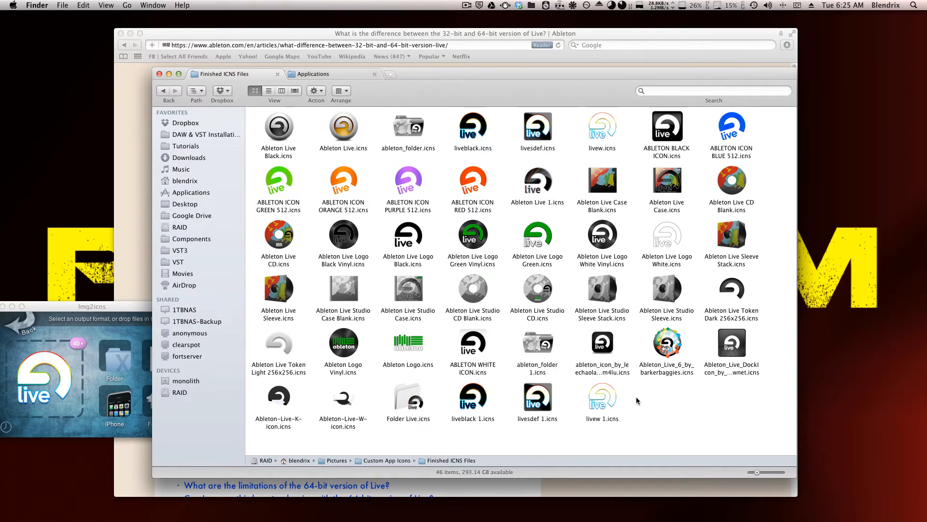
mouse_move(371, 220)
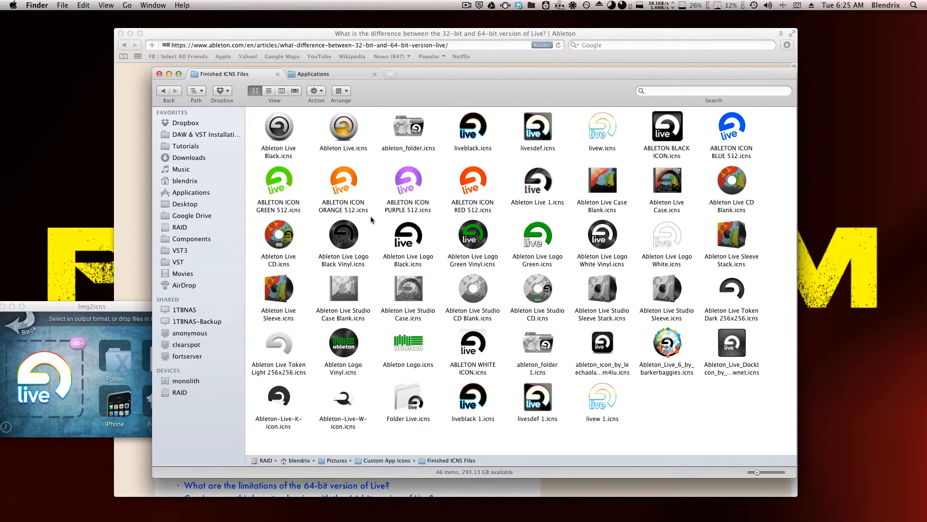
mouse_move(560, 289)
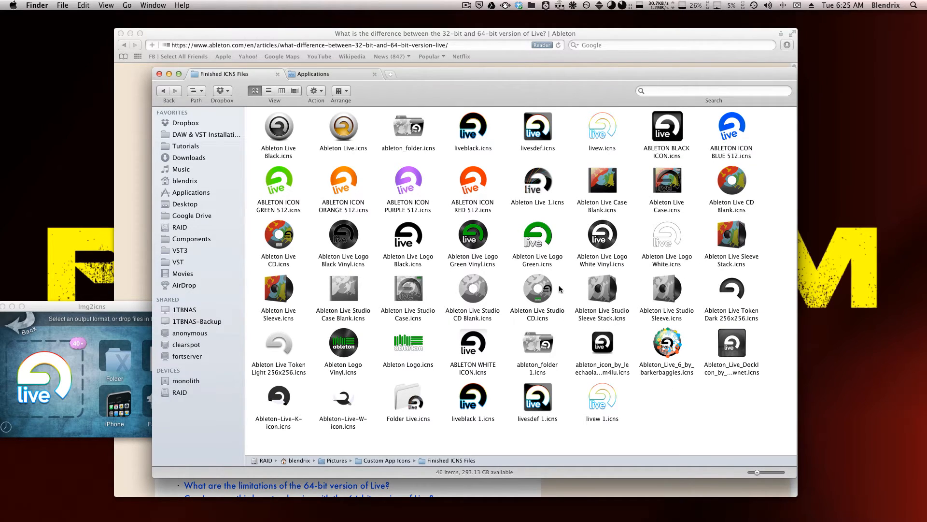
mouse_move(435, 502)
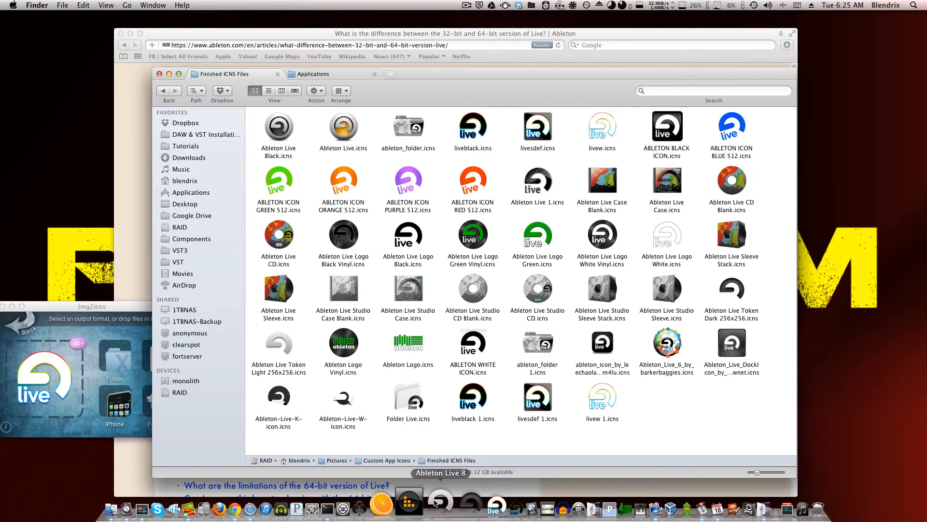
right_click(440, 503)
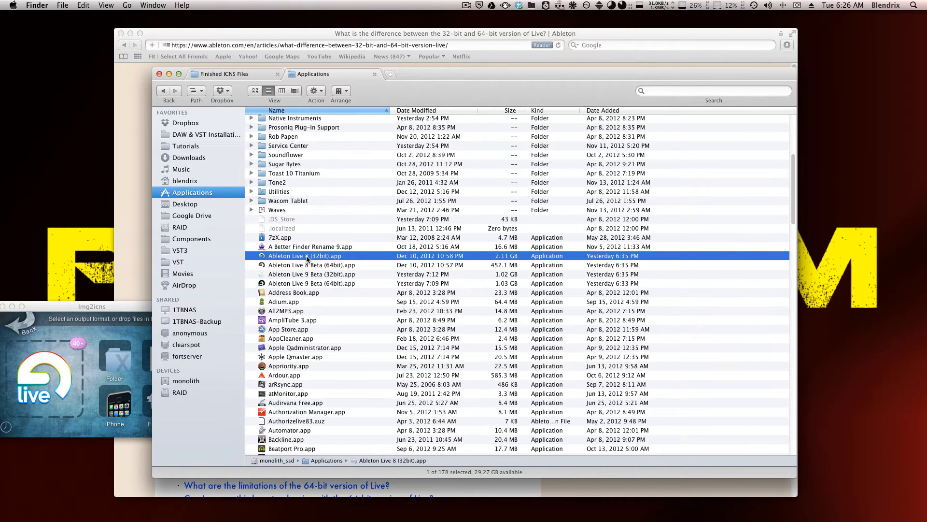
Get Info on Ableton Live 8 (32bit).app and give it the Ableton Live Logo Black.icns icon.
right_click(306, 255)
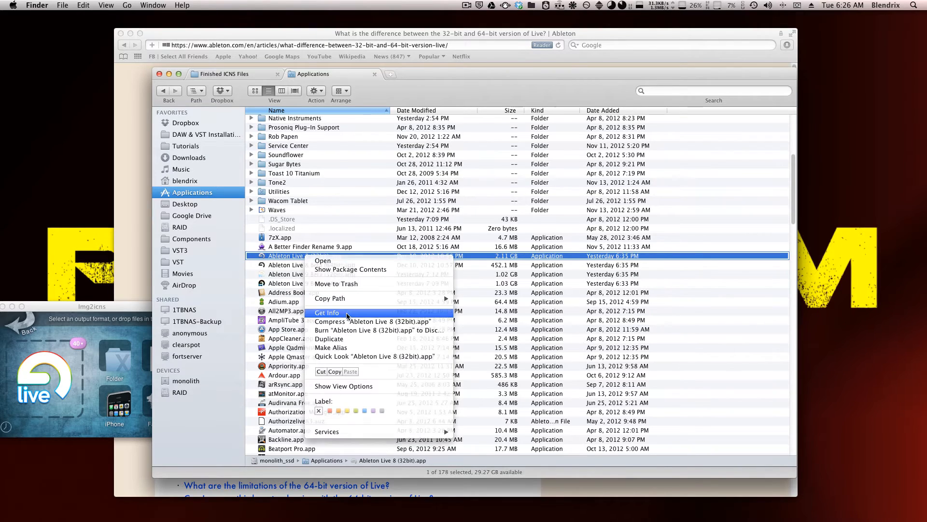
click(328, 312)
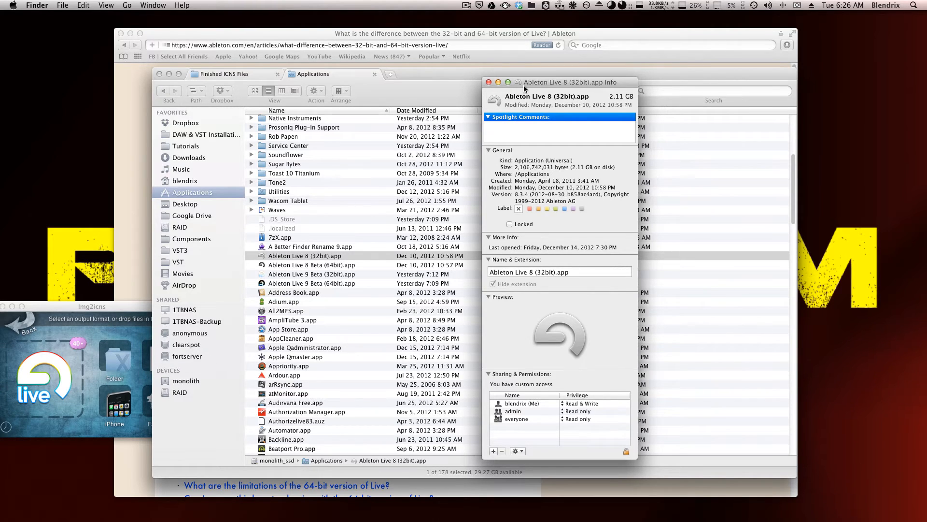
mouse_move(502, 108)
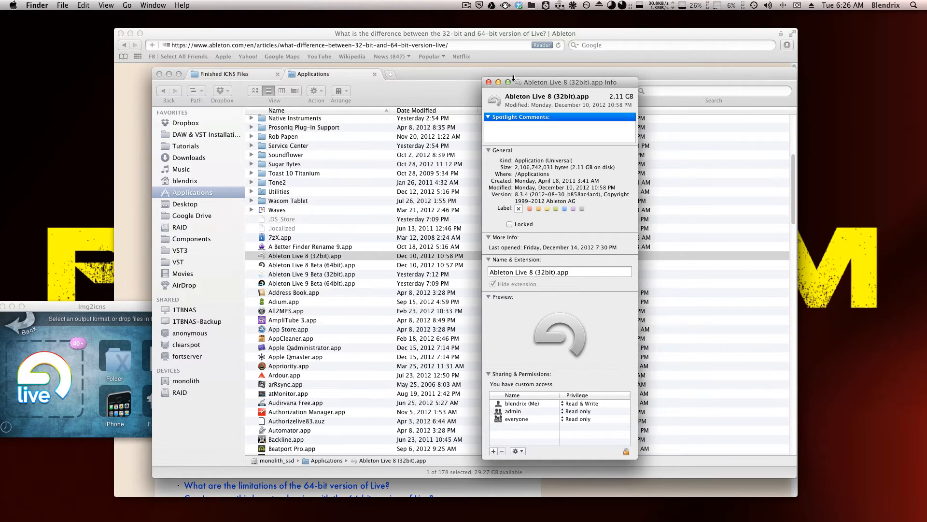
mouse_move(552, 92)
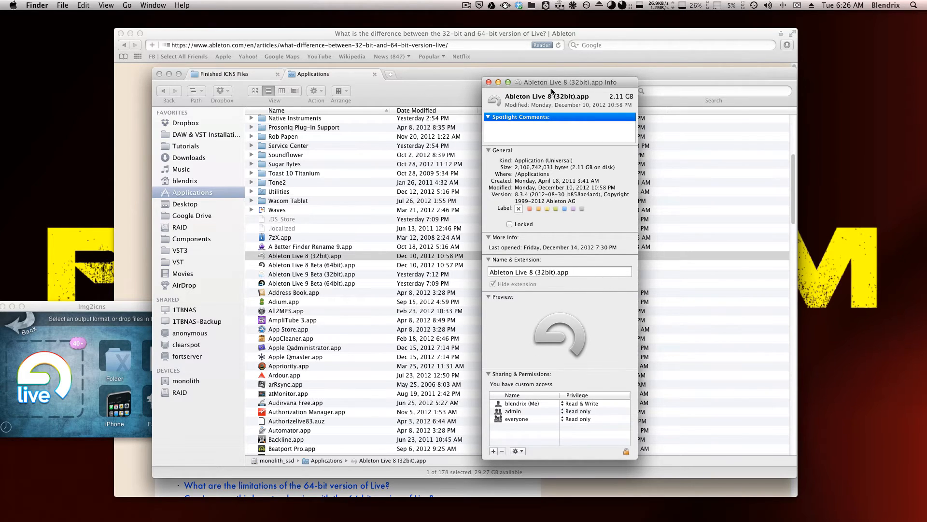
mouse_move(446, 510)
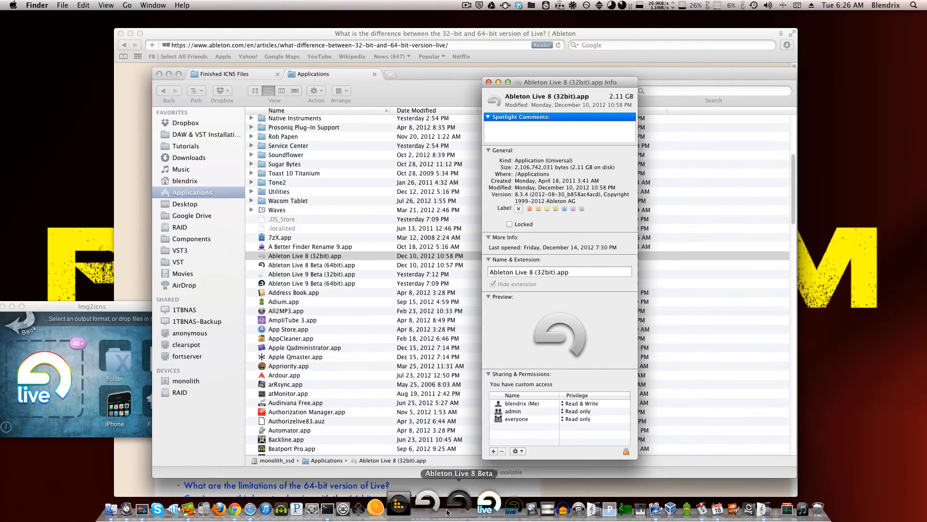
mouse_move(483, 499)
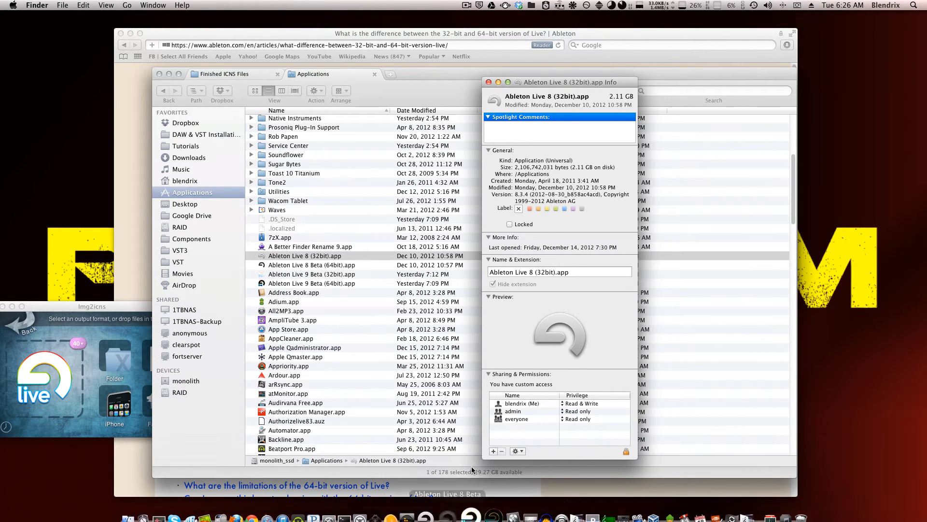
drag(573, 82, 793, 90)
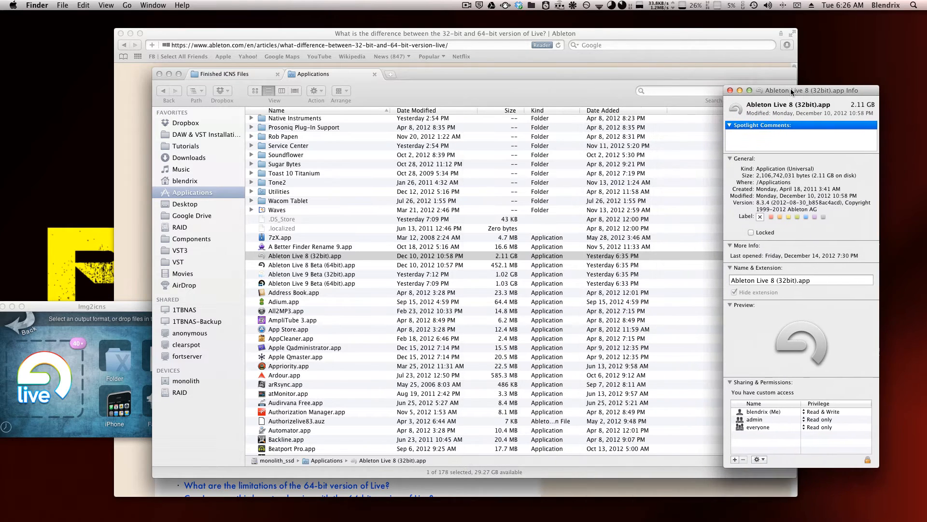
click(226, 74)
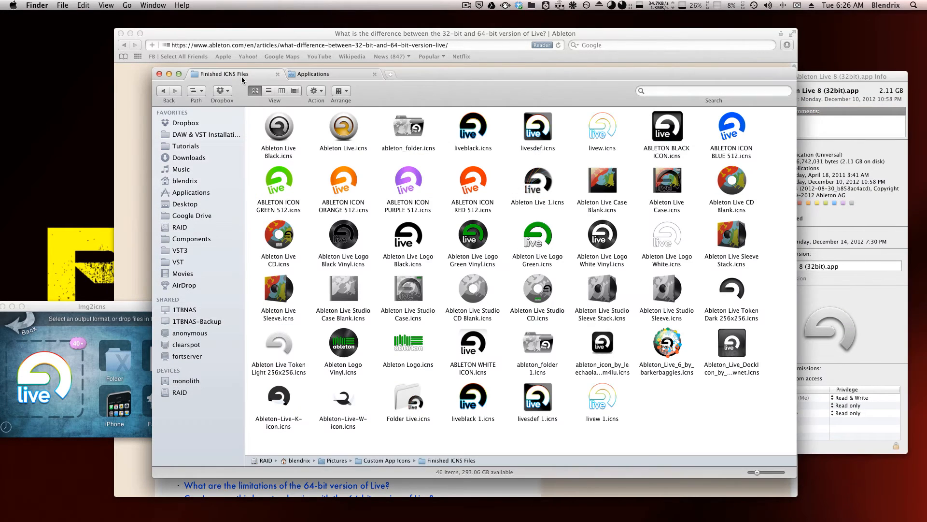
mouse_move(459, 247)
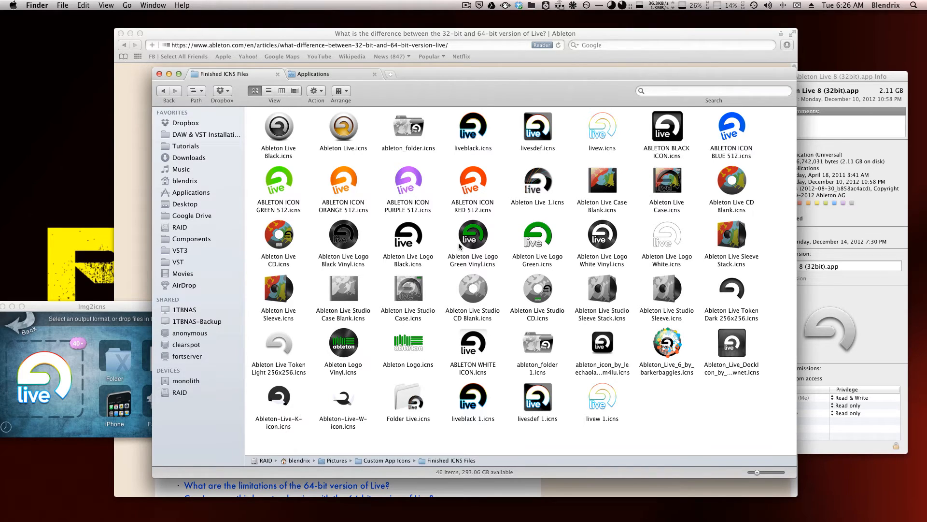
mouse_move(522, 174)
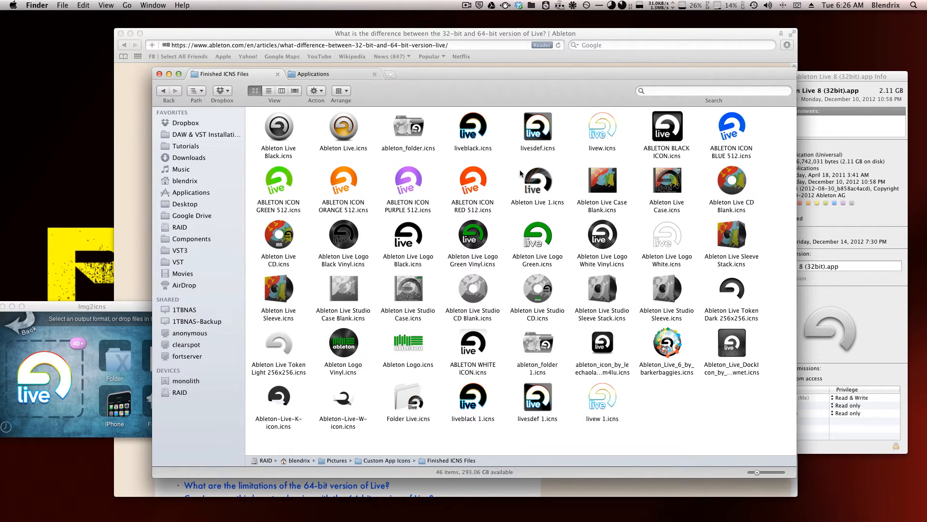
mouse_move(539, 178)
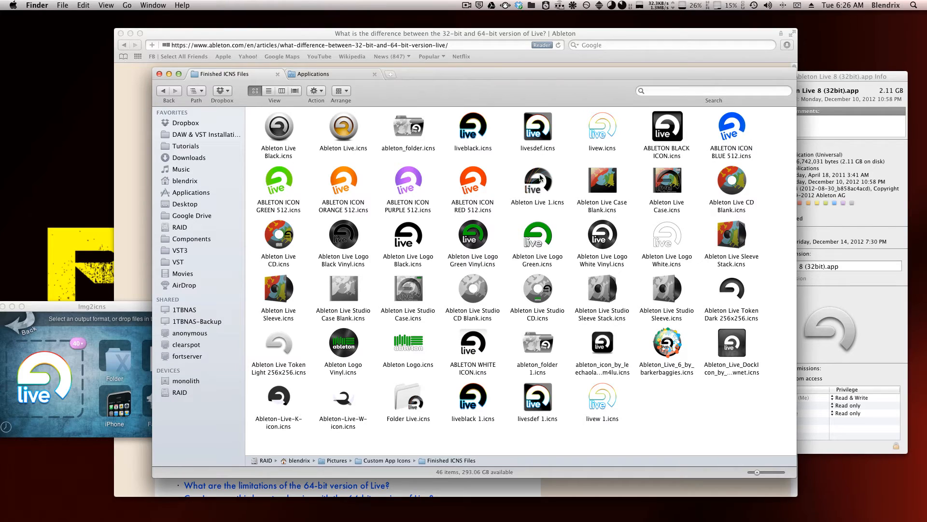
mouse_move(718, 125)
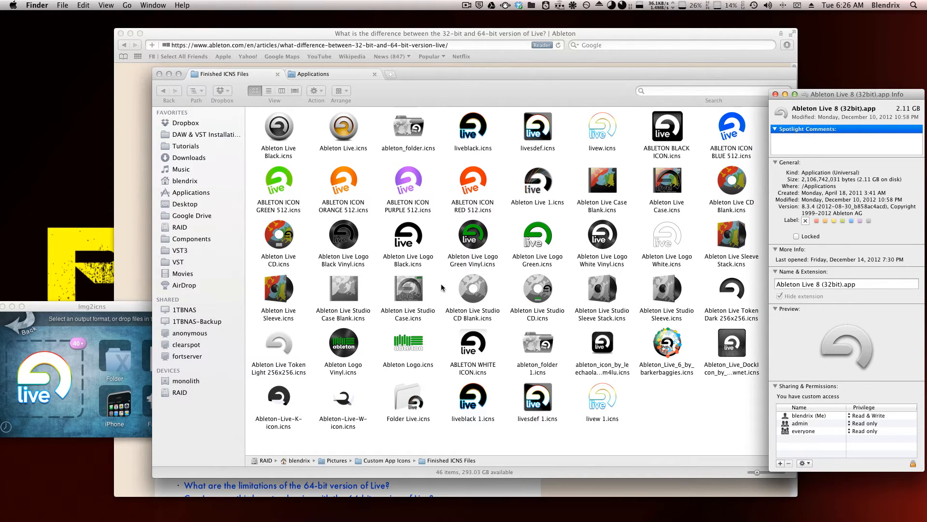
mouse_move(516, 194)
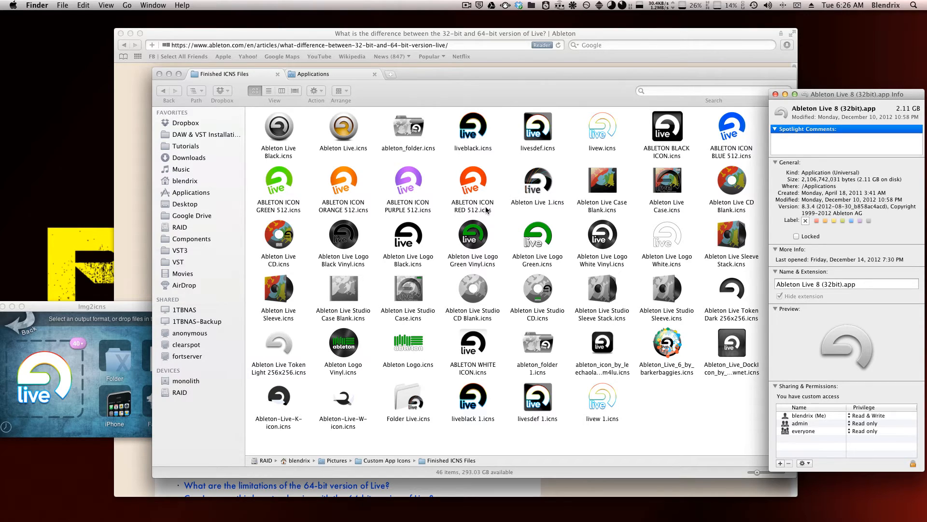
mouse_move(408, 230)
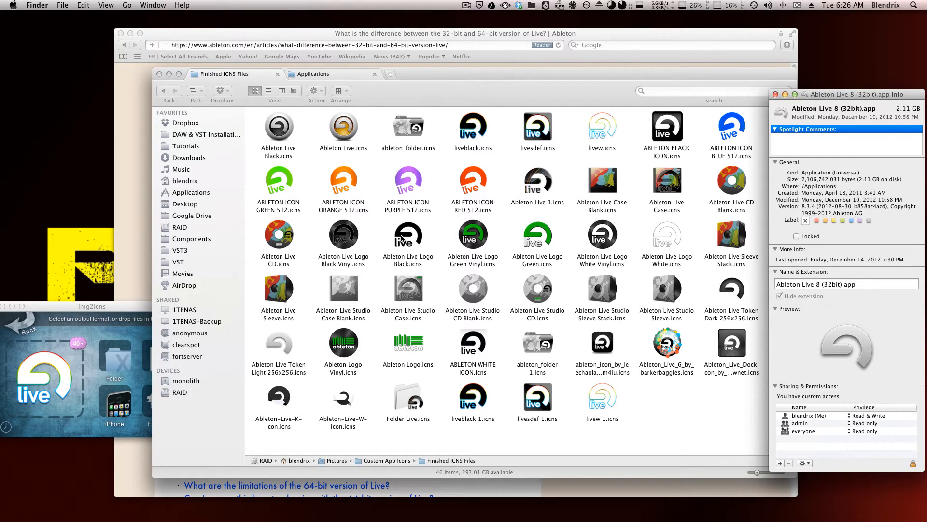
click(407, 234)
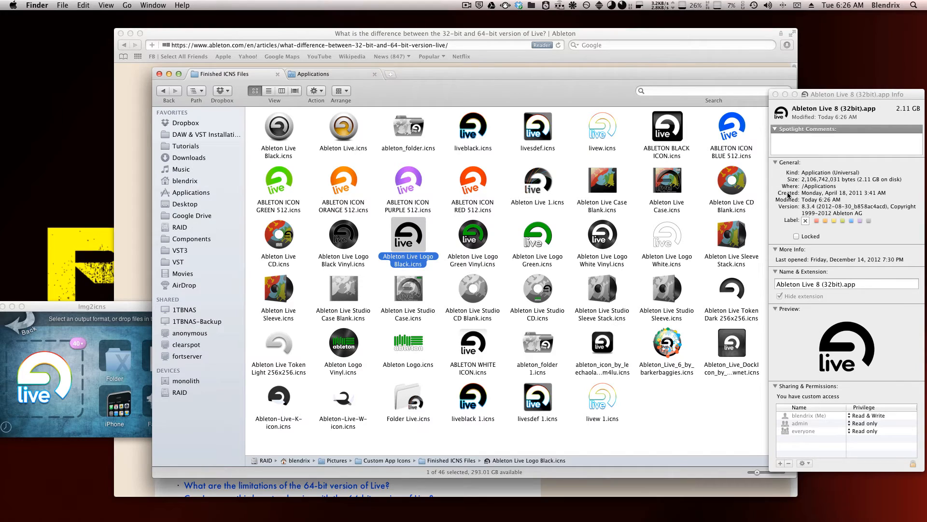
click(775, 93)
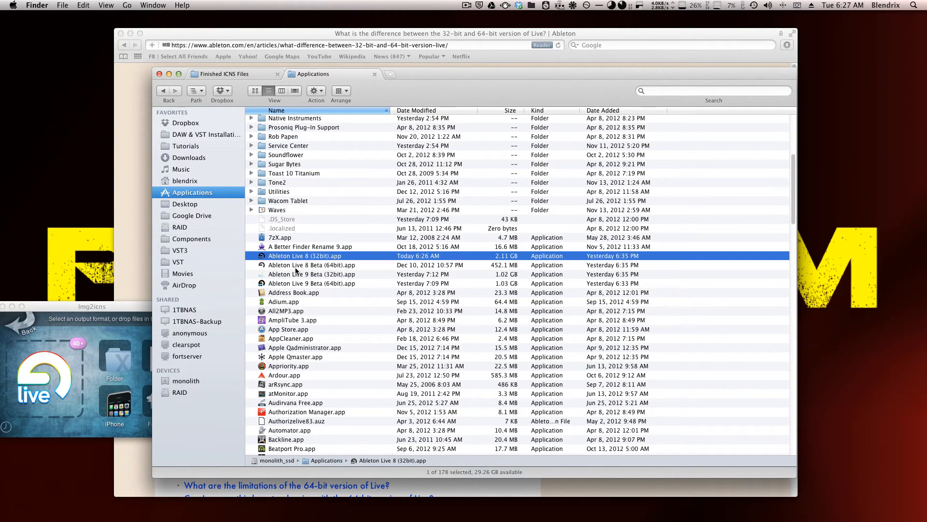
Get Info on Ableton Live 8 Beta (64bit).app, give it the Ableton Live 1.icns icon, and close the info window.
right_click(312, 264)
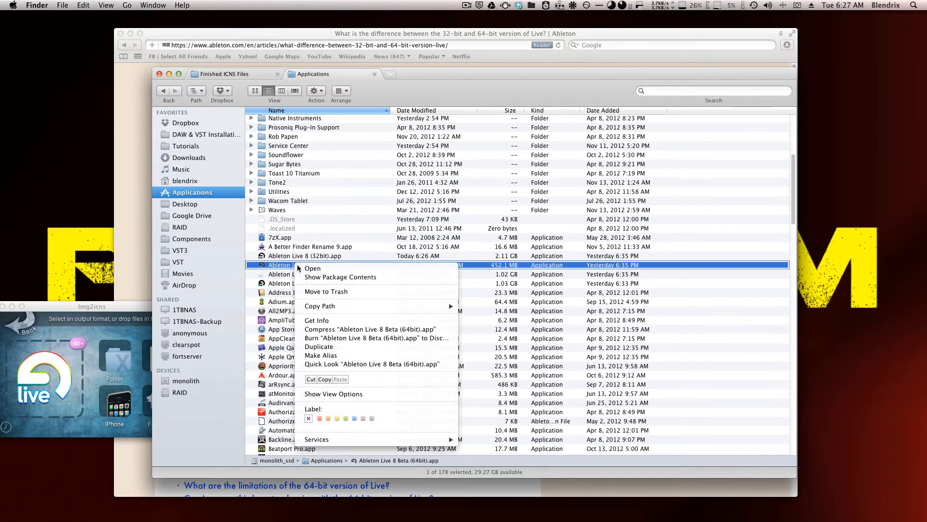
mouse_move(317, 320)
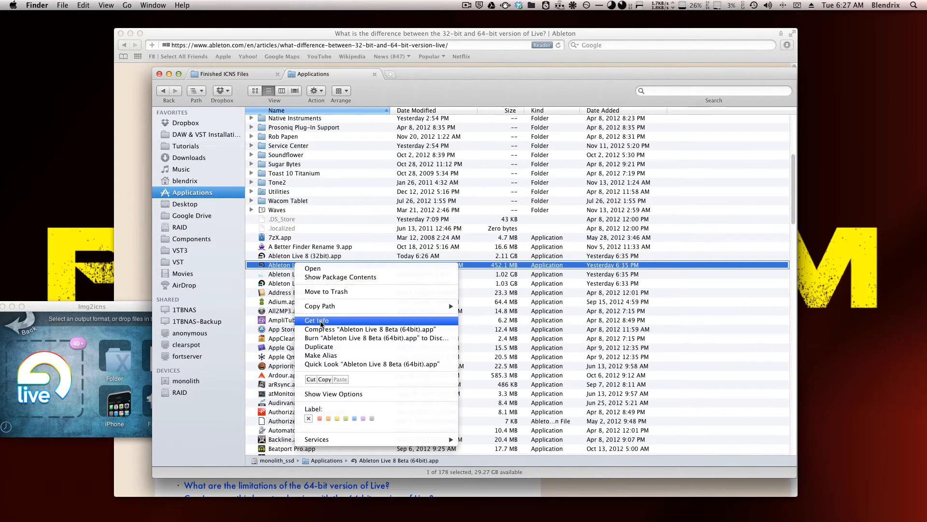
click(317, 321)
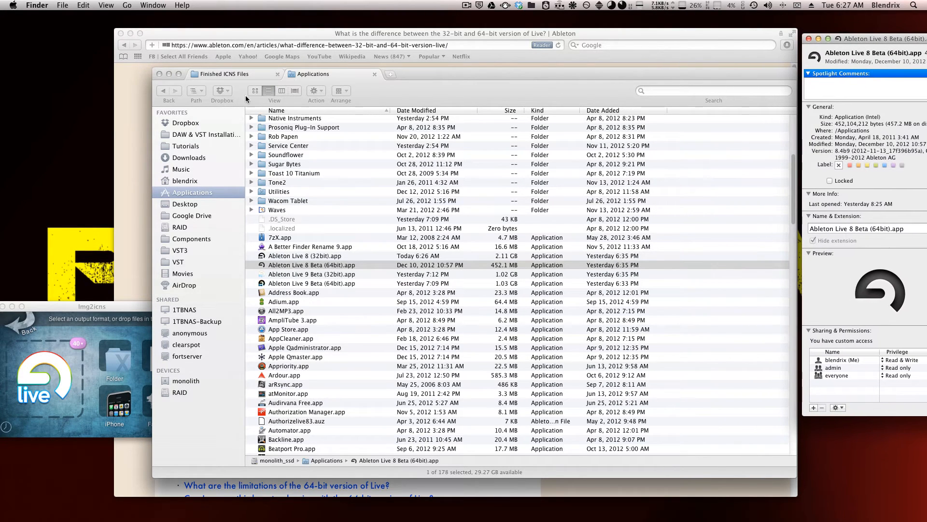
click(225, 74)
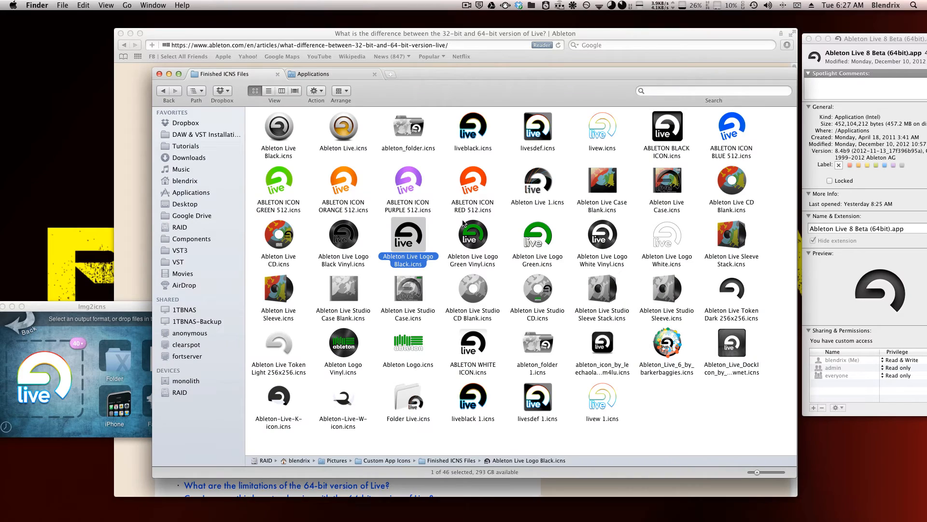
click(537, 182)
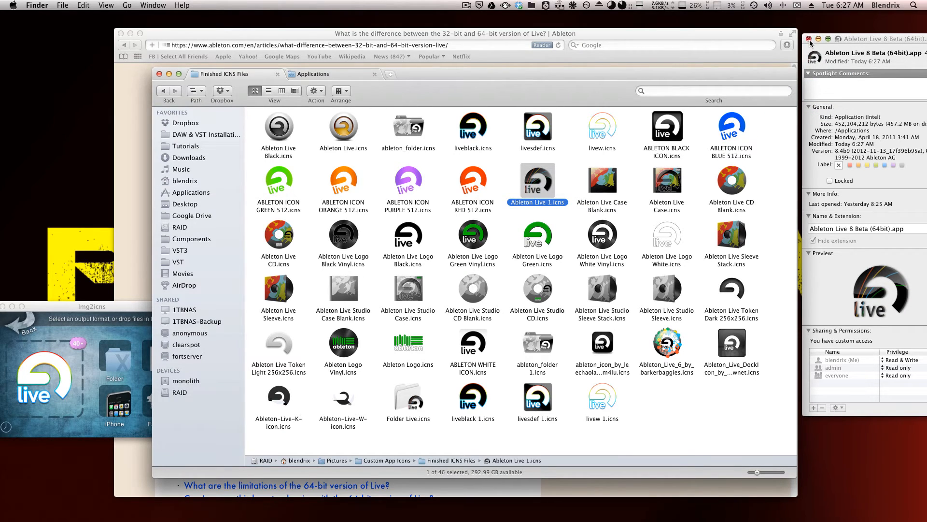
click(810, 39)
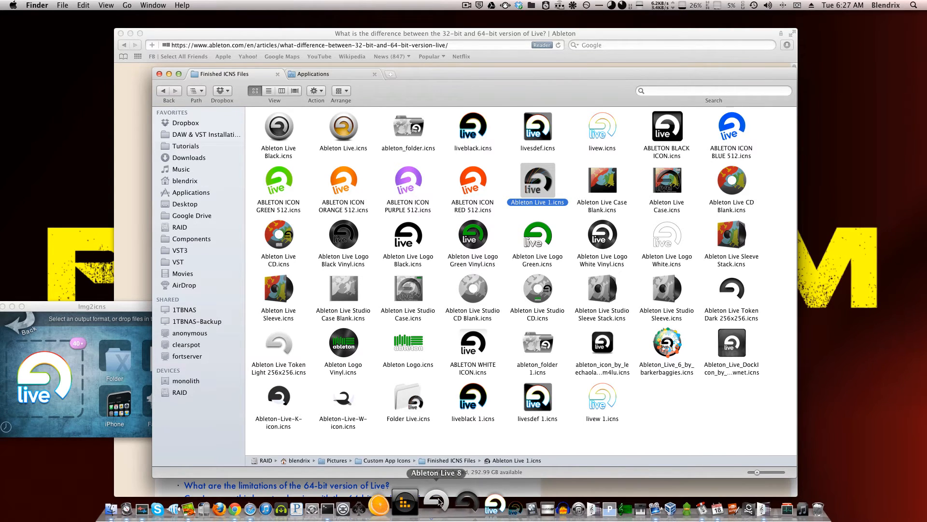
mouse_move(452, 505)
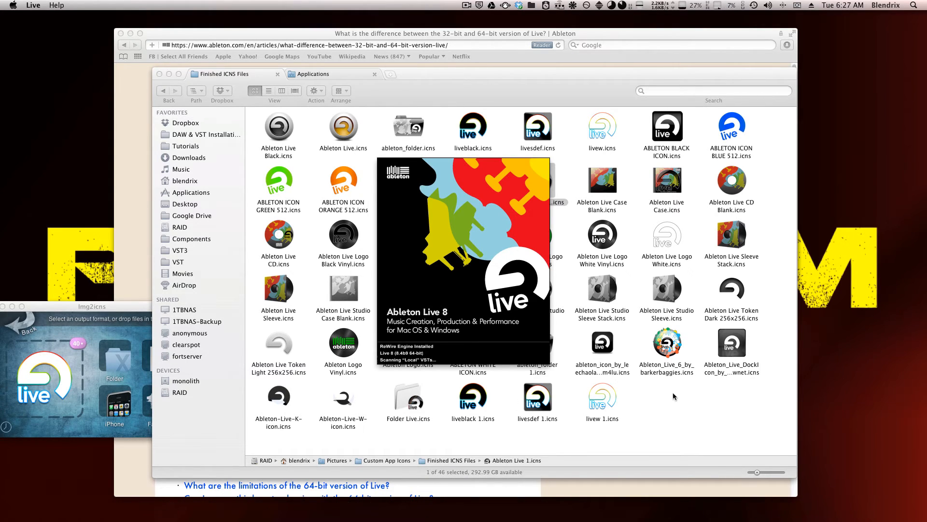
mouse_move(655, 414)
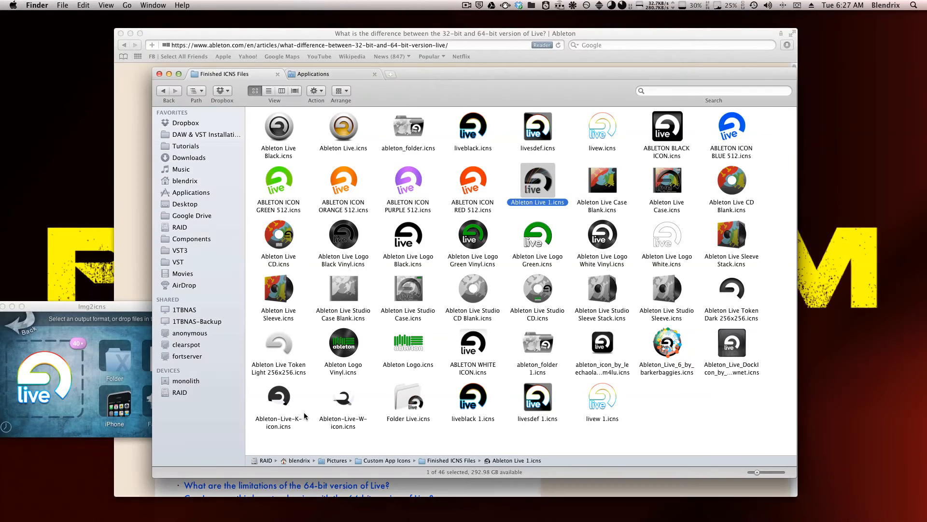
mouse_move(643, 389)
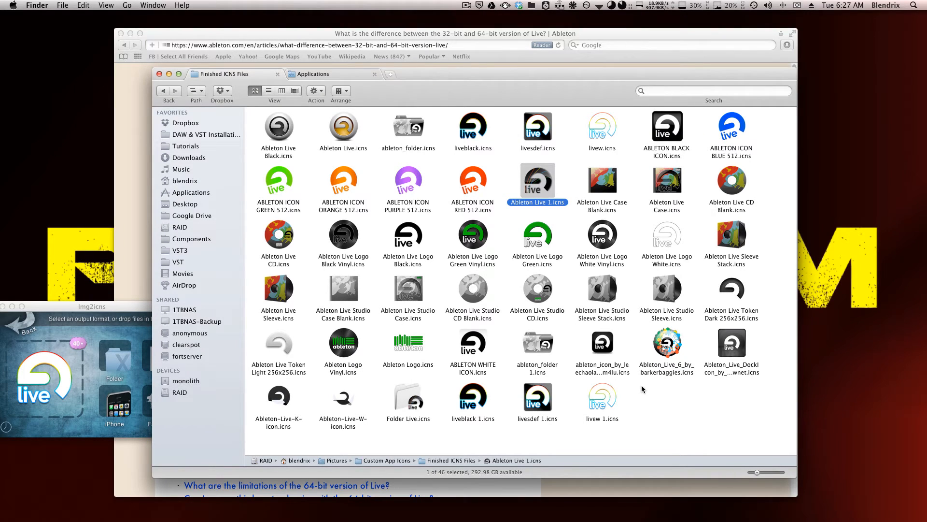
mouse_move(371, 251)
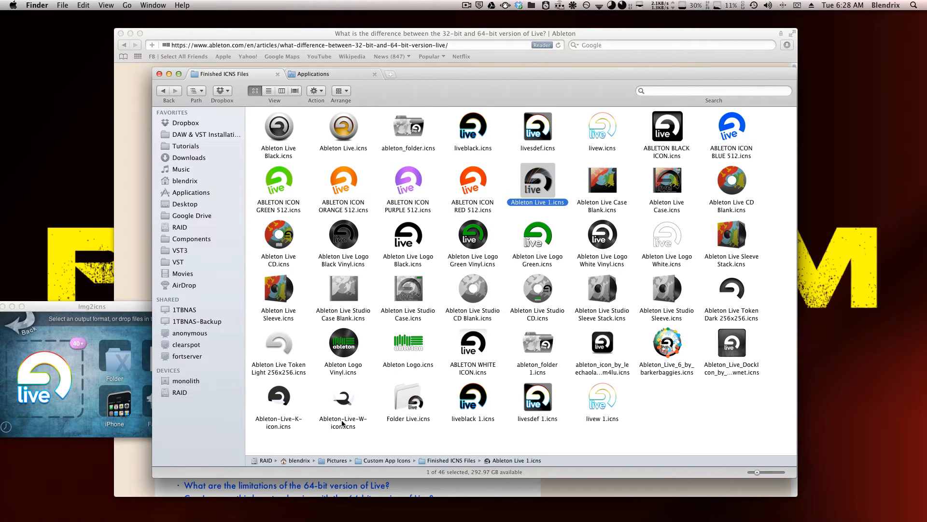
Return the Finder window to the Applications folder list.
click(309, 73)
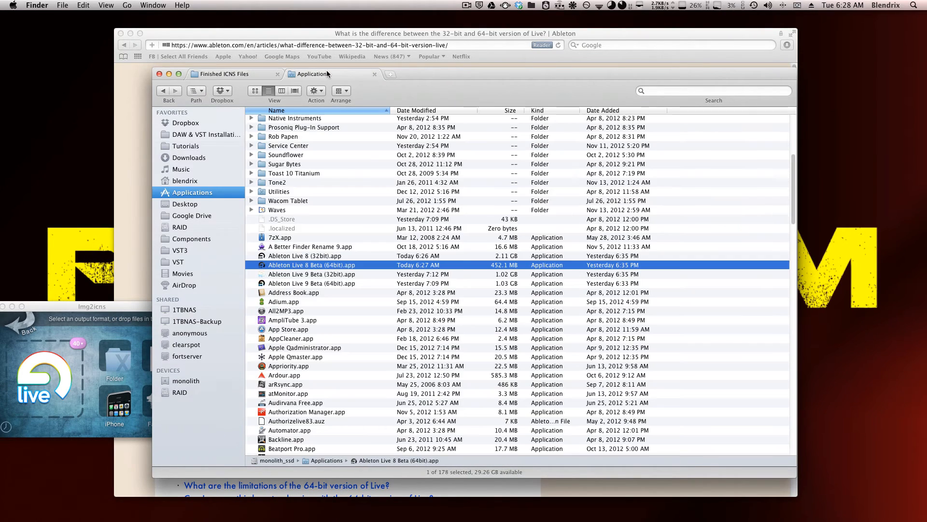
mouse_move(304, 259)
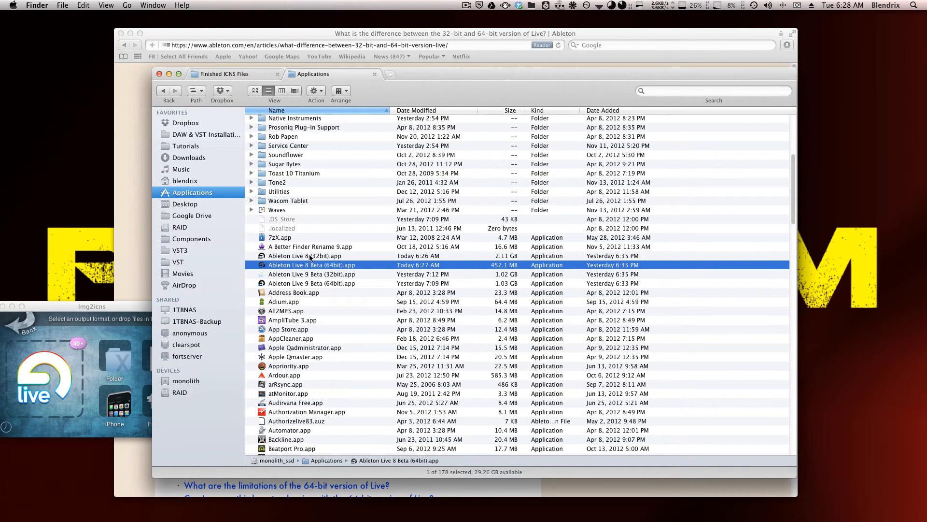
mouse_move(329, 259)
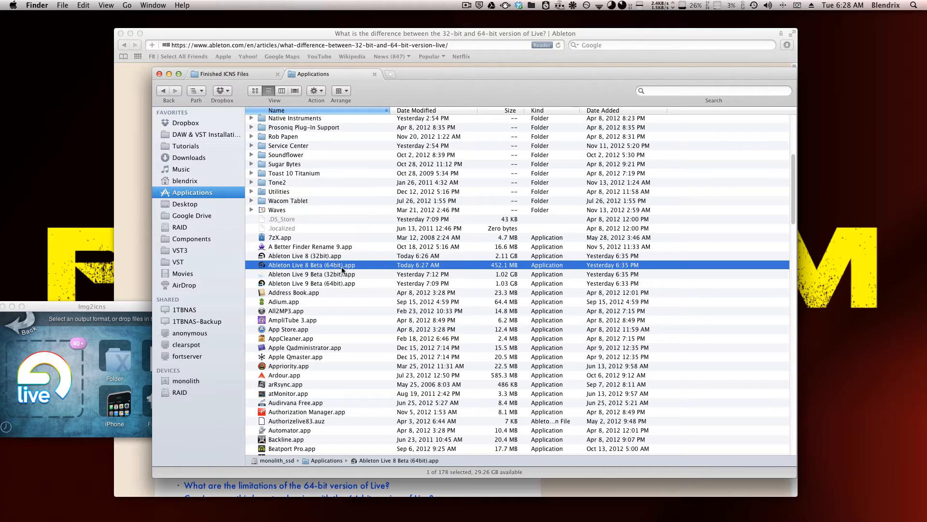
mouse_move(313, 273)
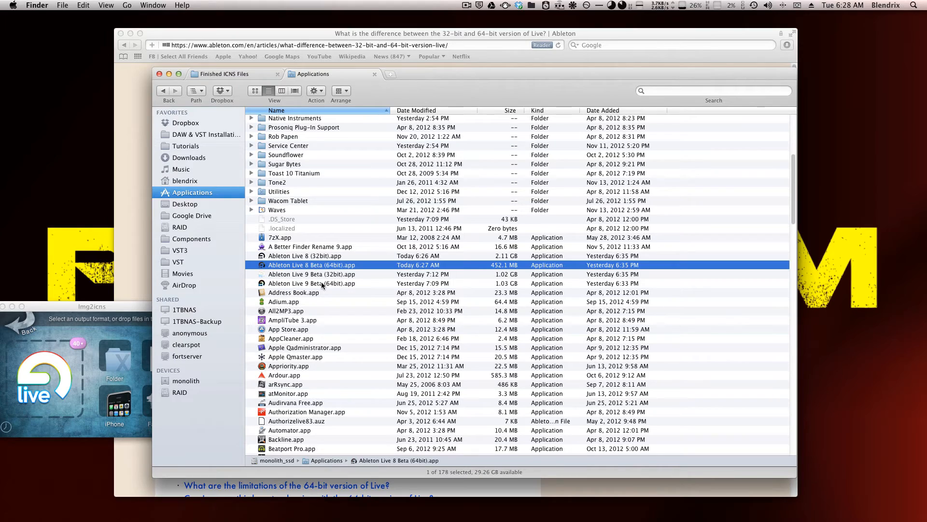
mouse_move(331, 275)
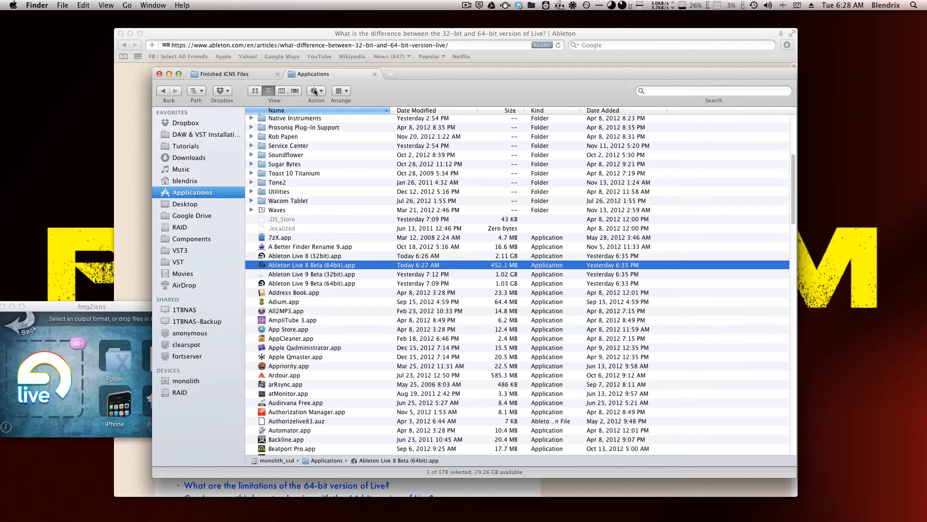
click(713, 91)
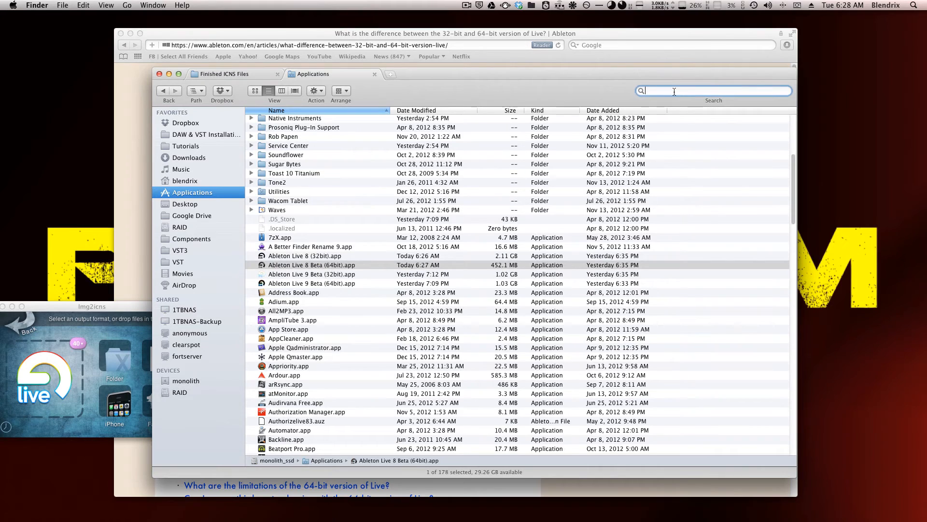
Search Finder for 'live 9 beta' and mount both ableton_live_beta_90b55_32.dmg and _64.dmg installer images.
text(live)
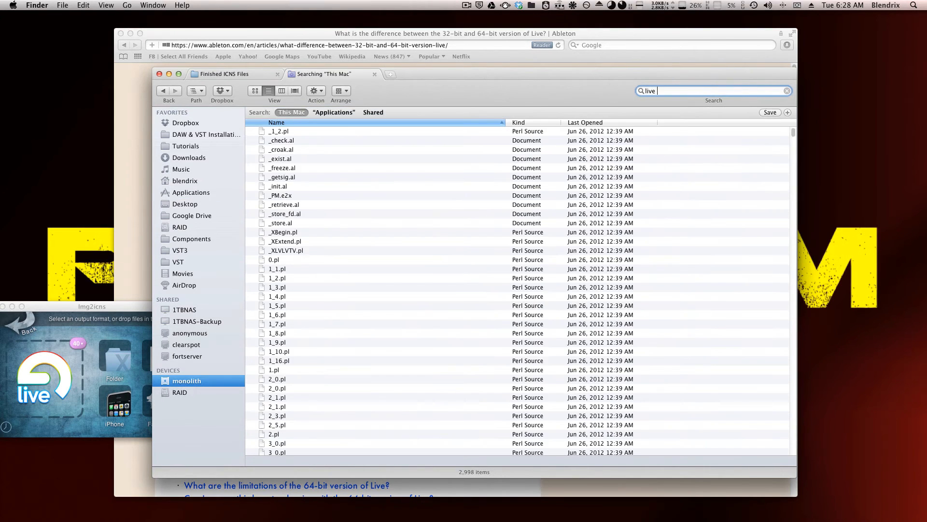
text(9 beta)
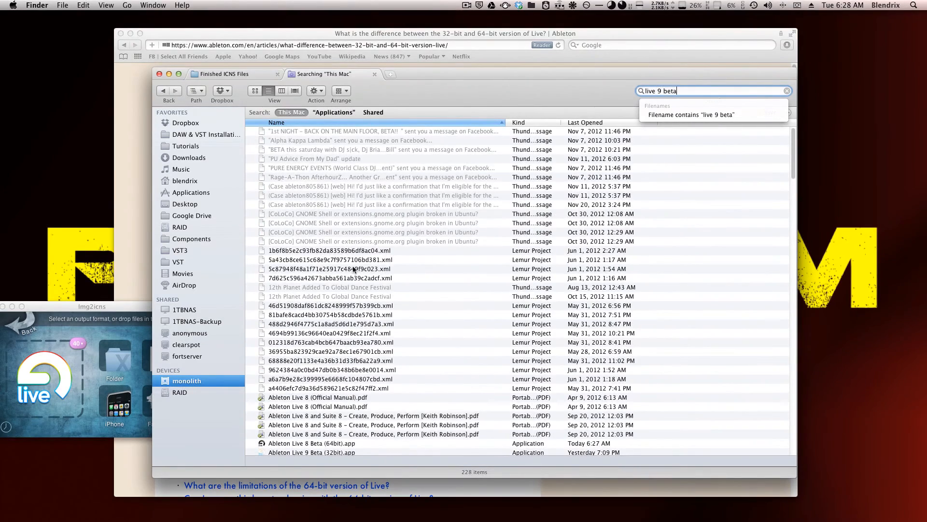
scroll(down, 3)
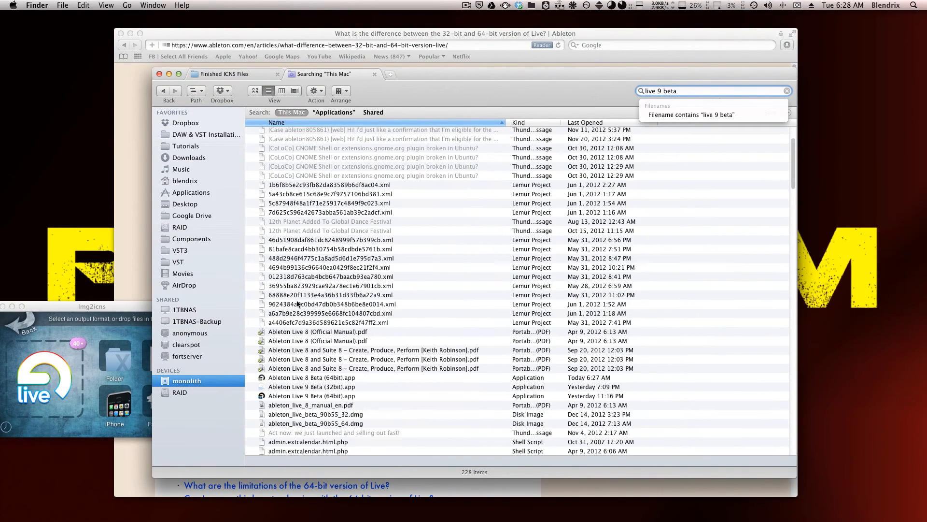
mouse_move(312, 418)
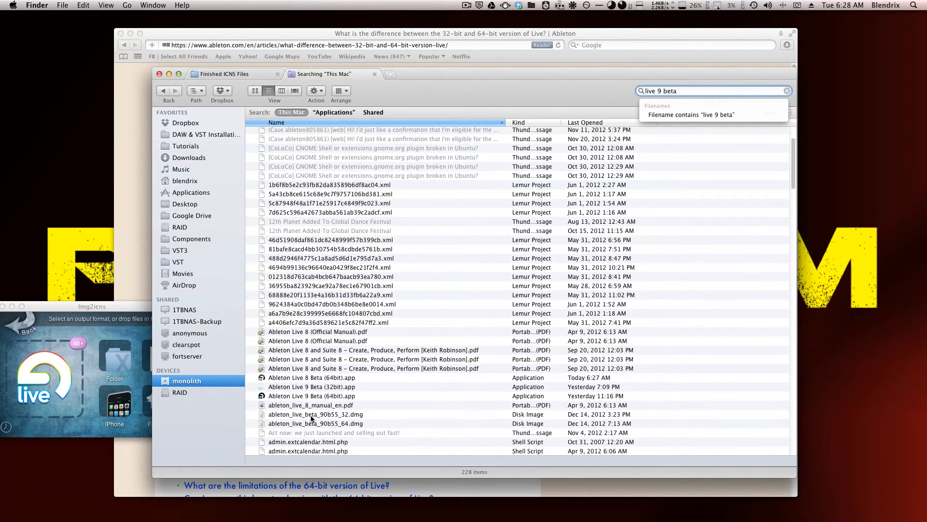
click(315, 414)
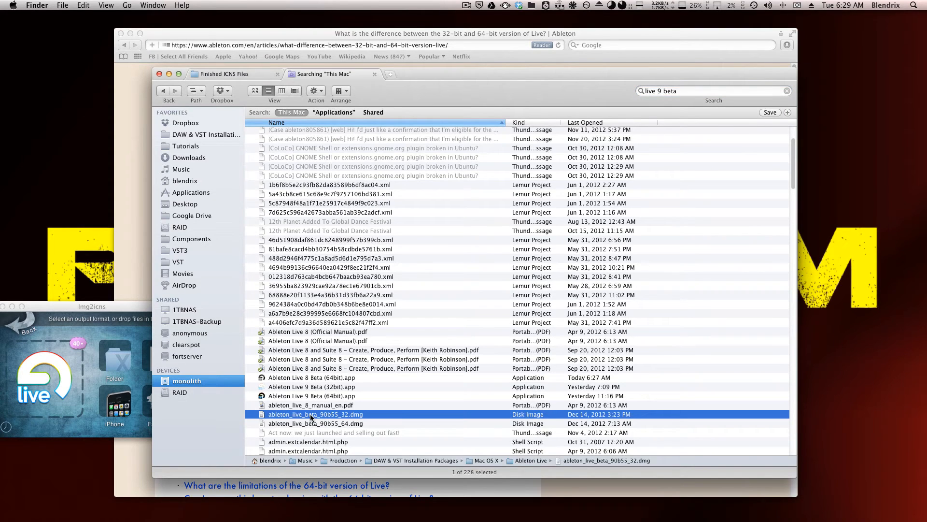
double_click(315, 414)
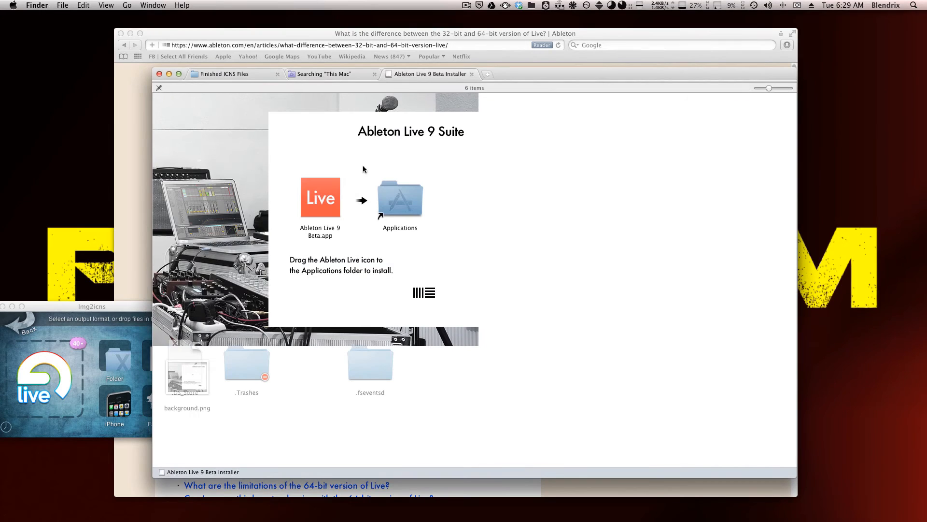
mouse_move(345, 247)
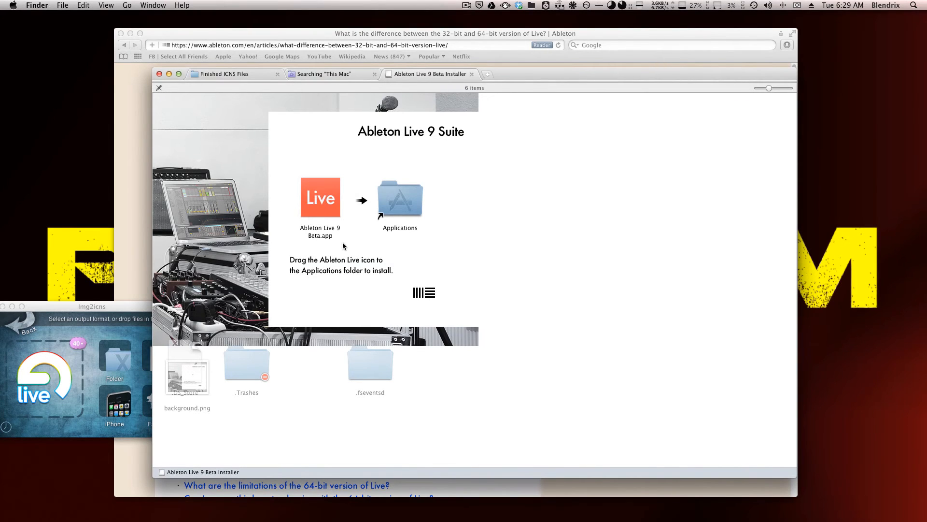
mouse_move(318, 61)
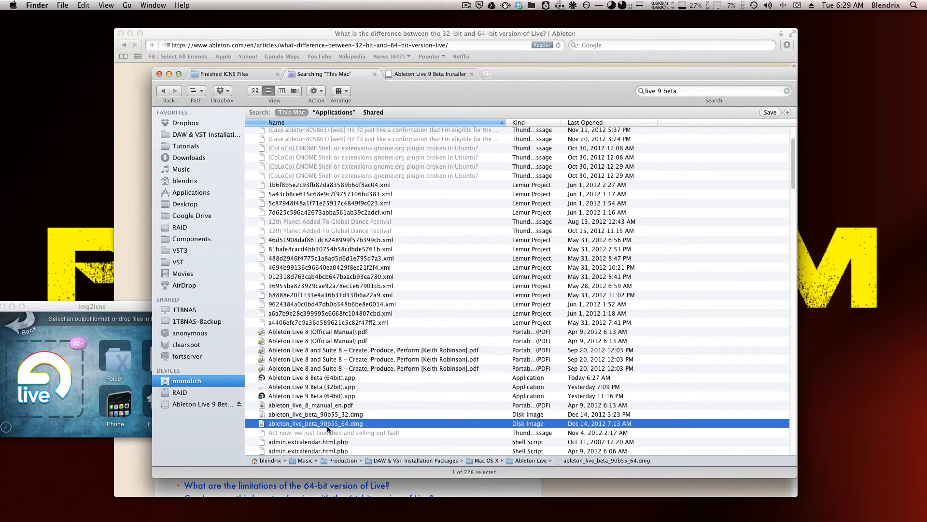
double_click(315, 423)
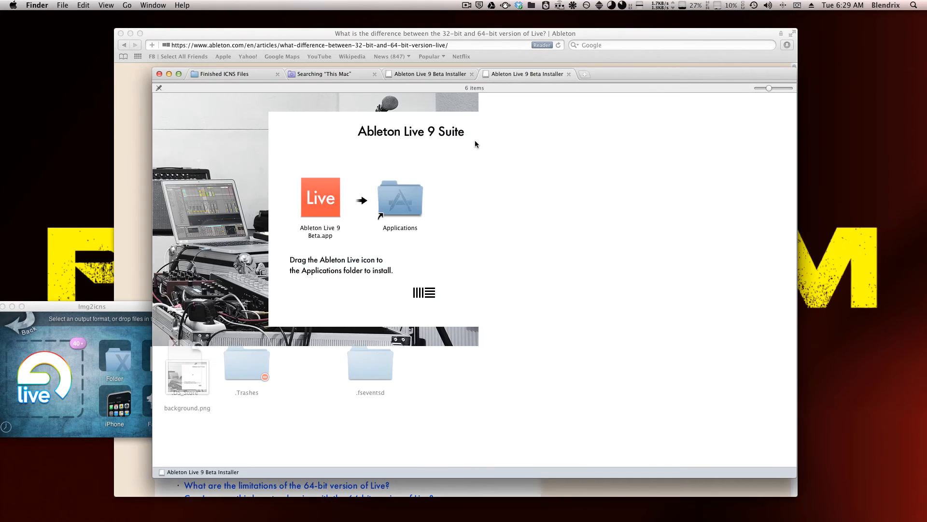
click(319, 197)
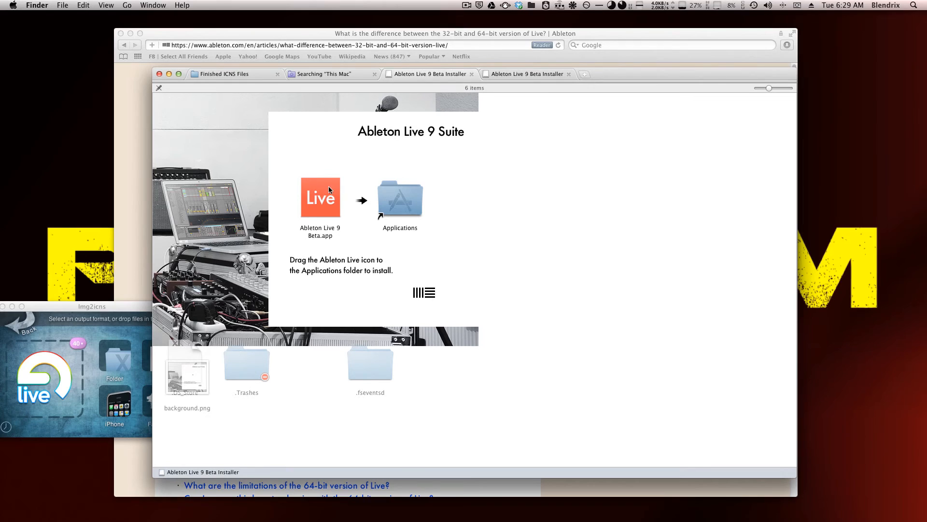
mouse_move(415, 214)
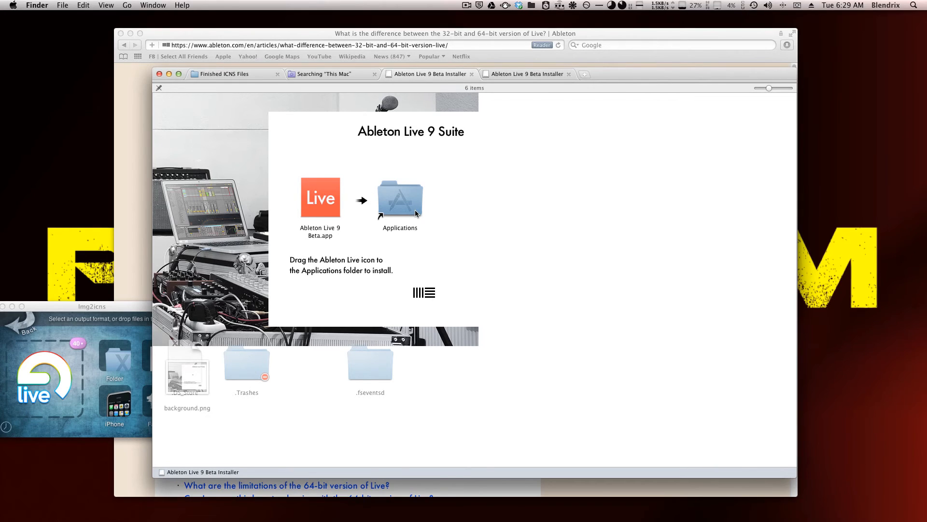
mouse_move(408, 122)
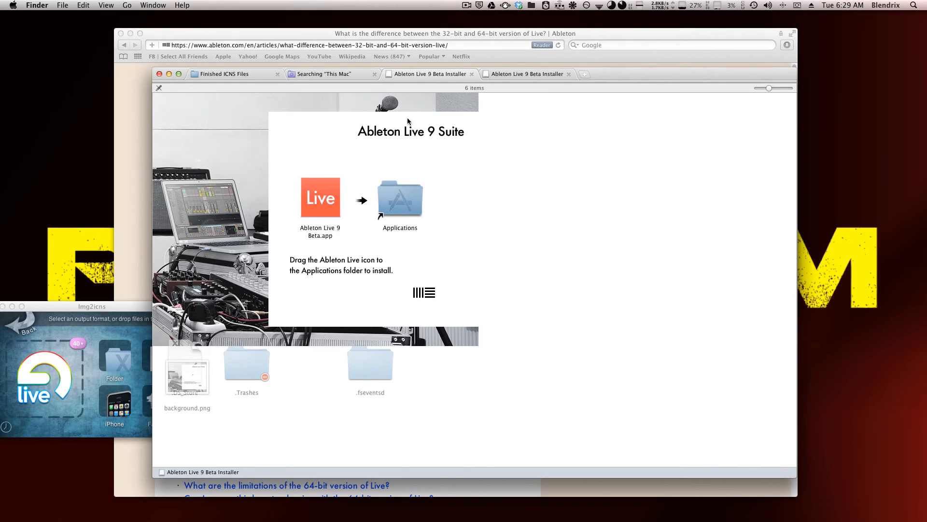
mouse_move(436, 73)
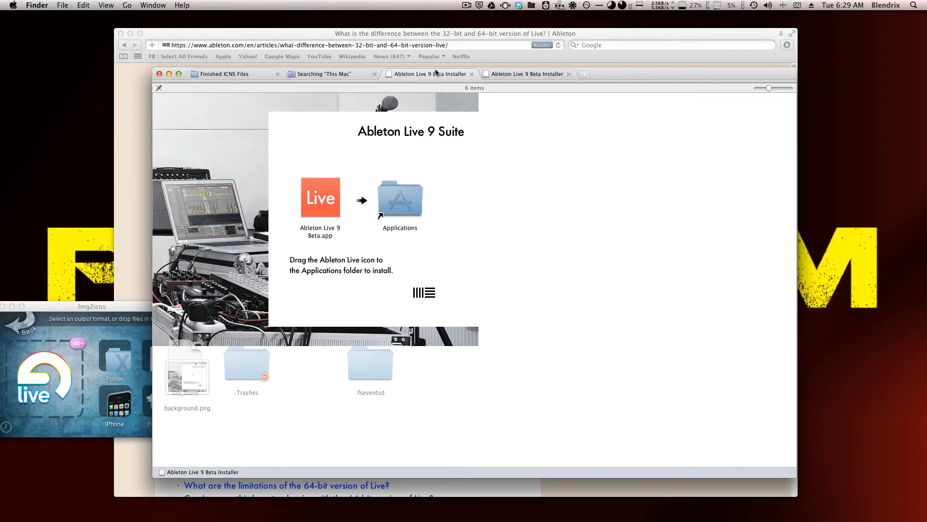
mouse_move(402, 215)
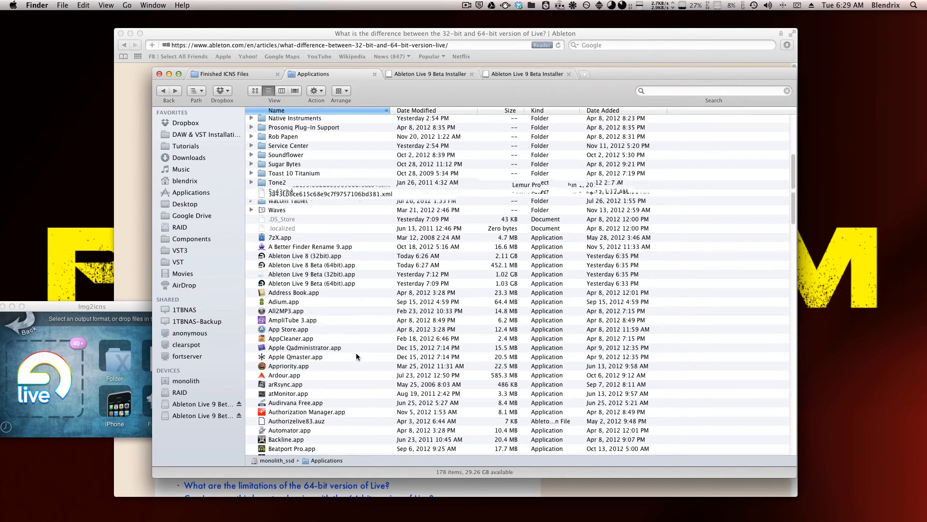
Select Ableton Live 8 (32bit).app in Applications and bring the Img2icns converter forward.
click(305, 255)
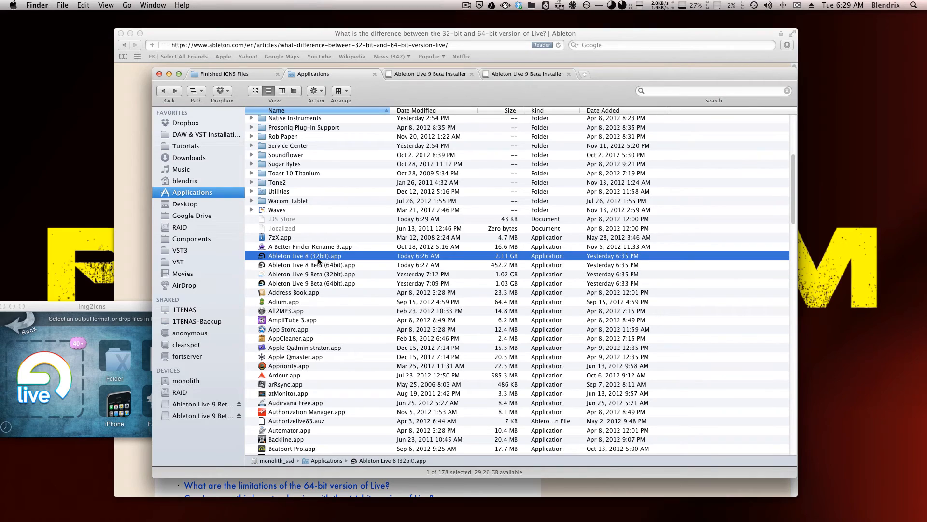
mouse_move(334, 277)
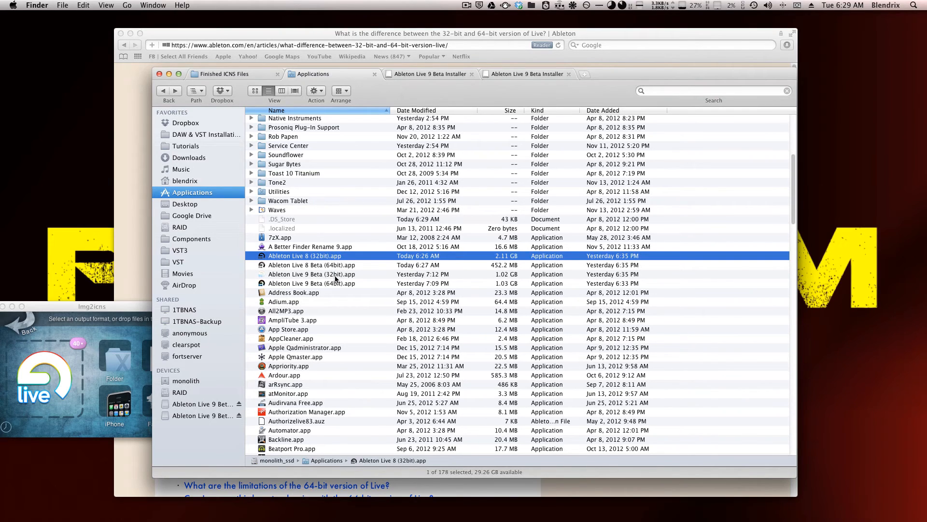
mouse_move(336, 279)
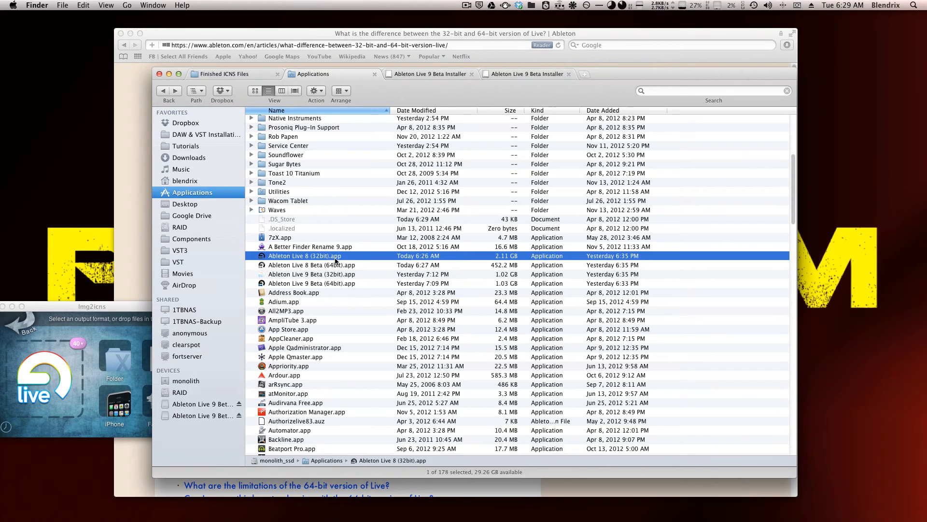
mouse_move(332, 276)
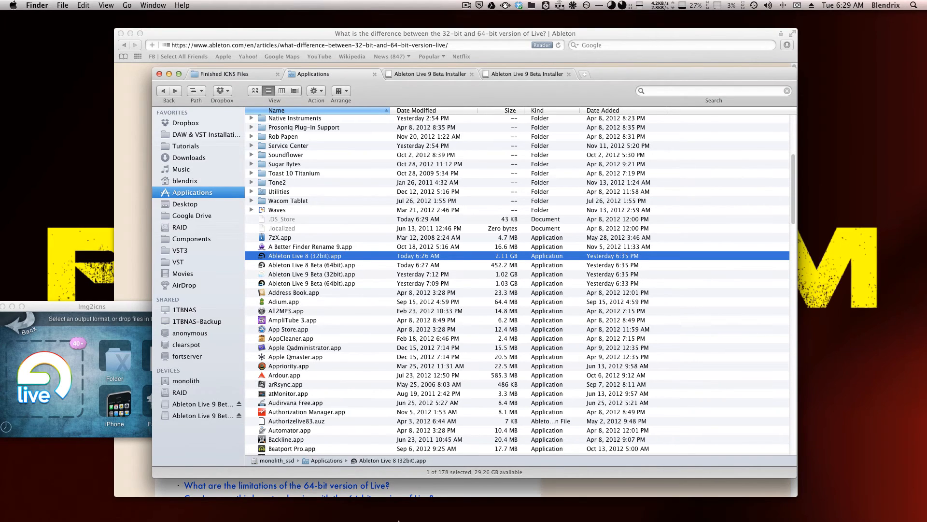
mouse_move(492, 499)
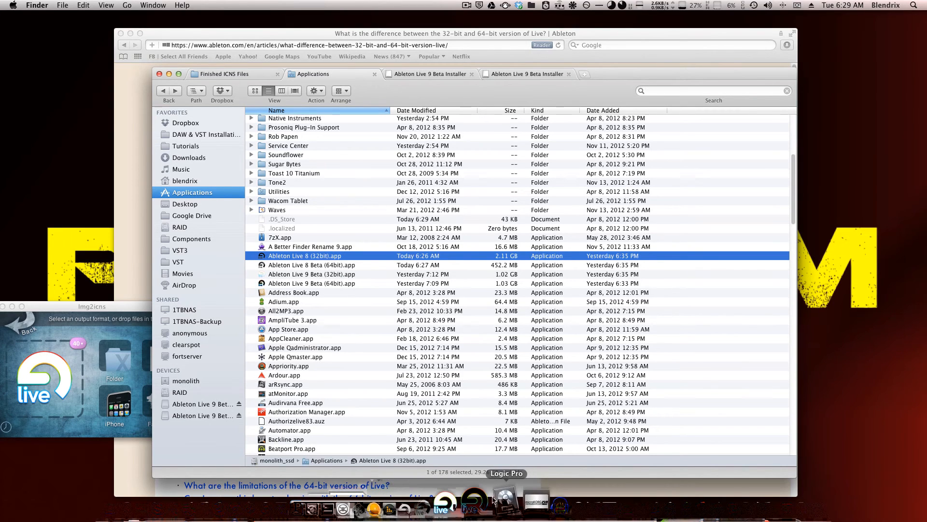
mouse_move(486, 500)
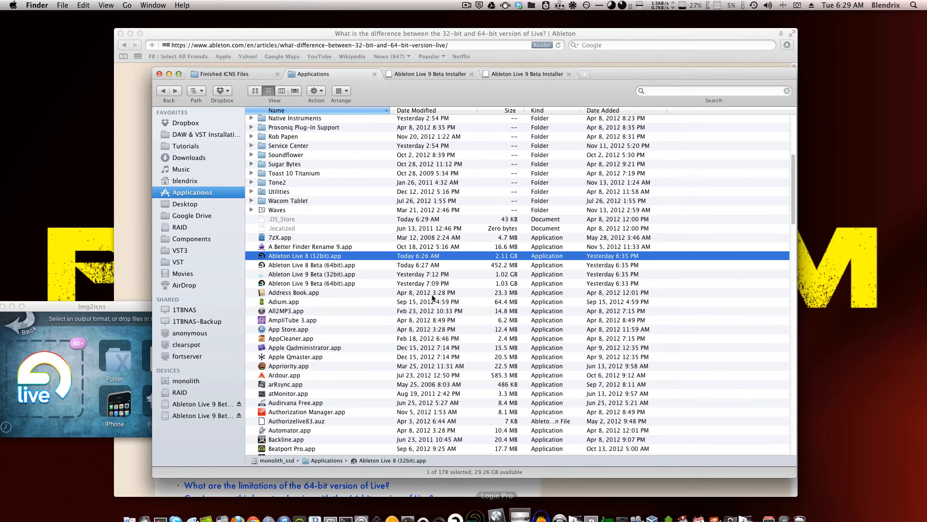
mouse_move(359, 291)
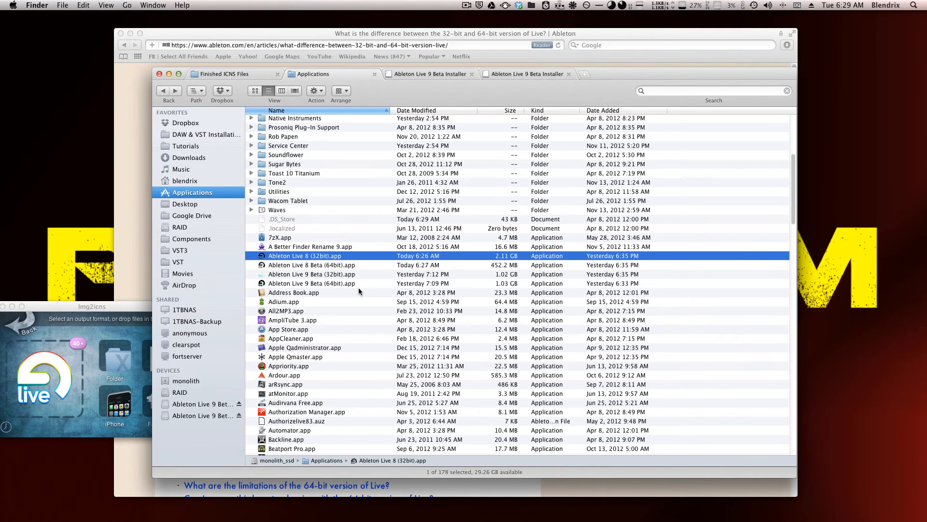
click(92, 306)
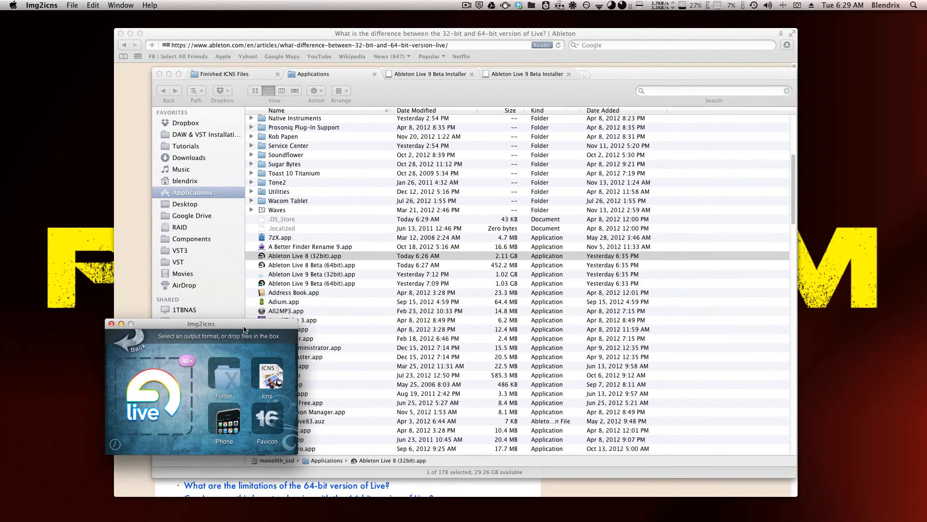